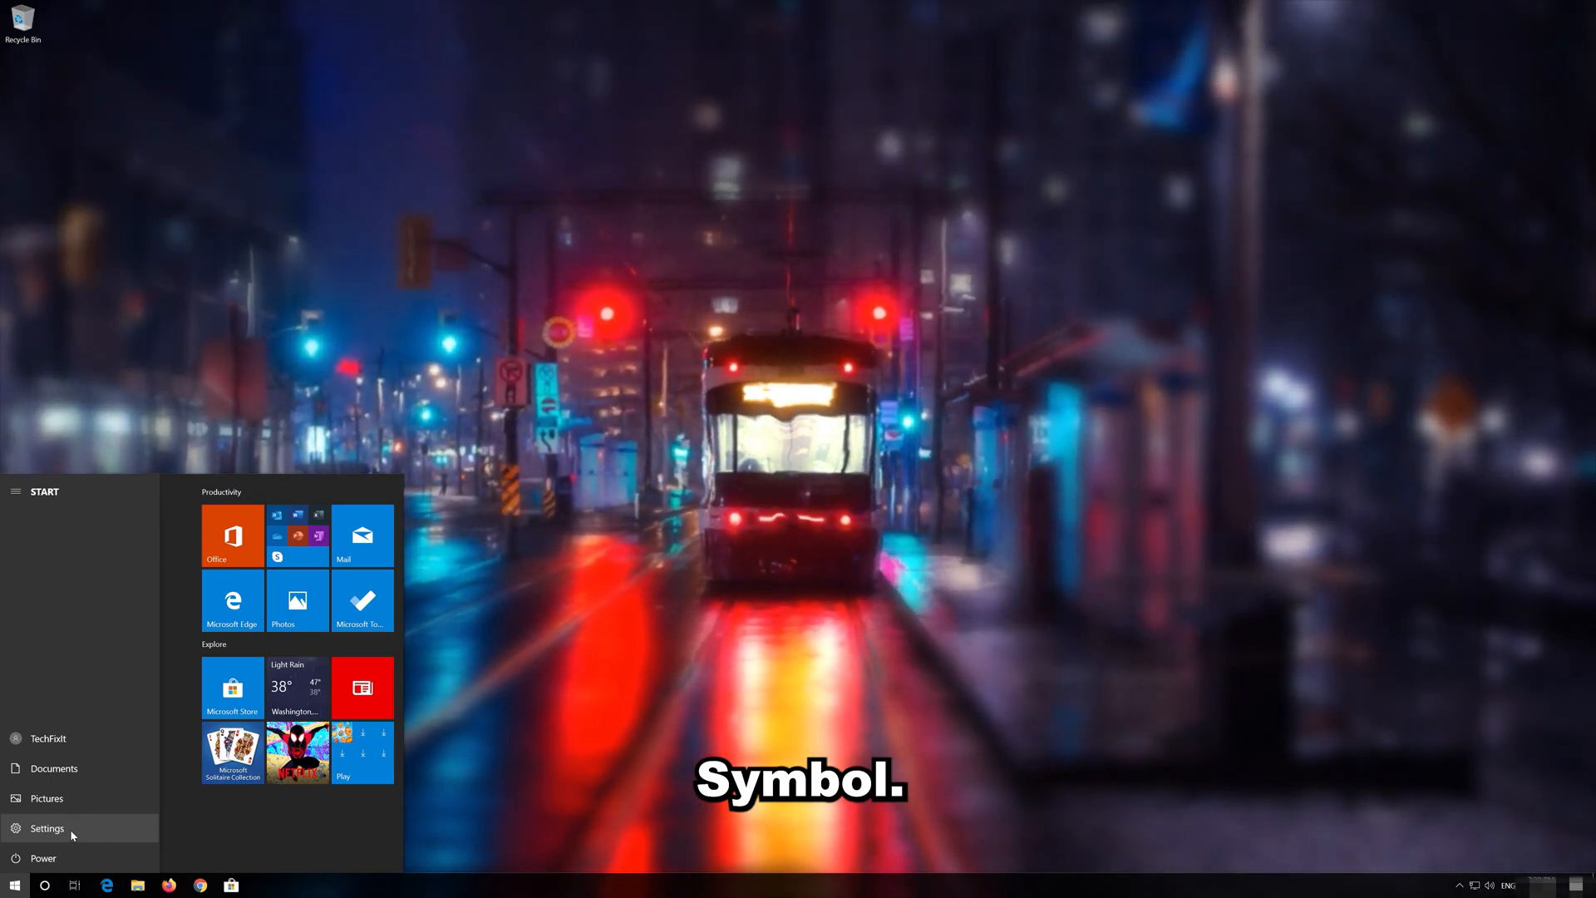
Open Windows Settings from the Start menu and go to System.
click(47, 829)
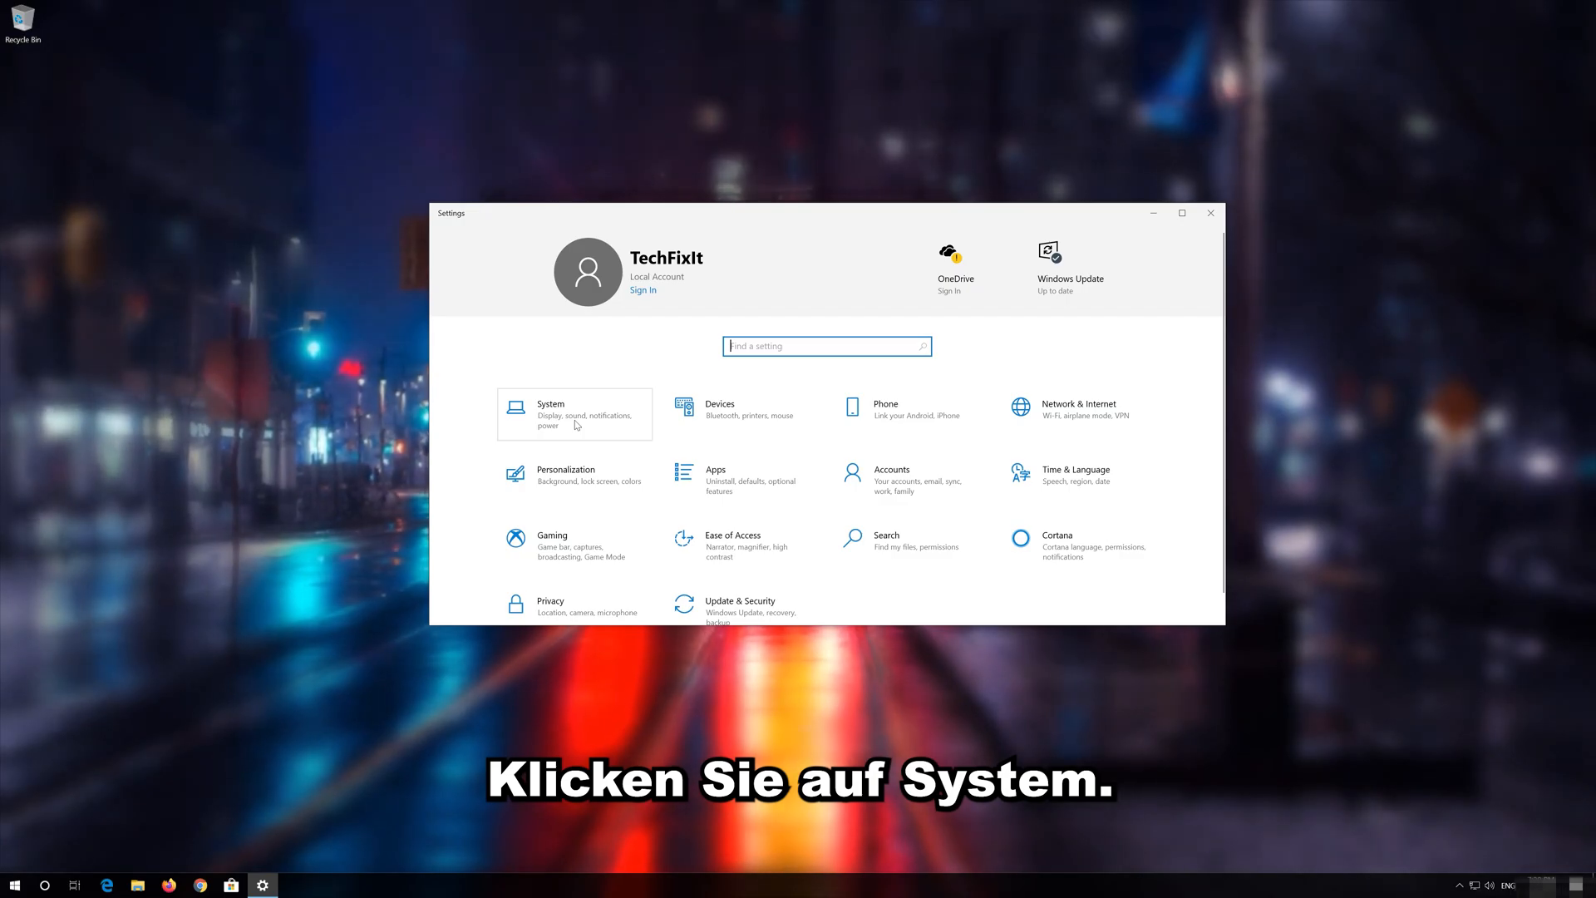
click(549, 413)
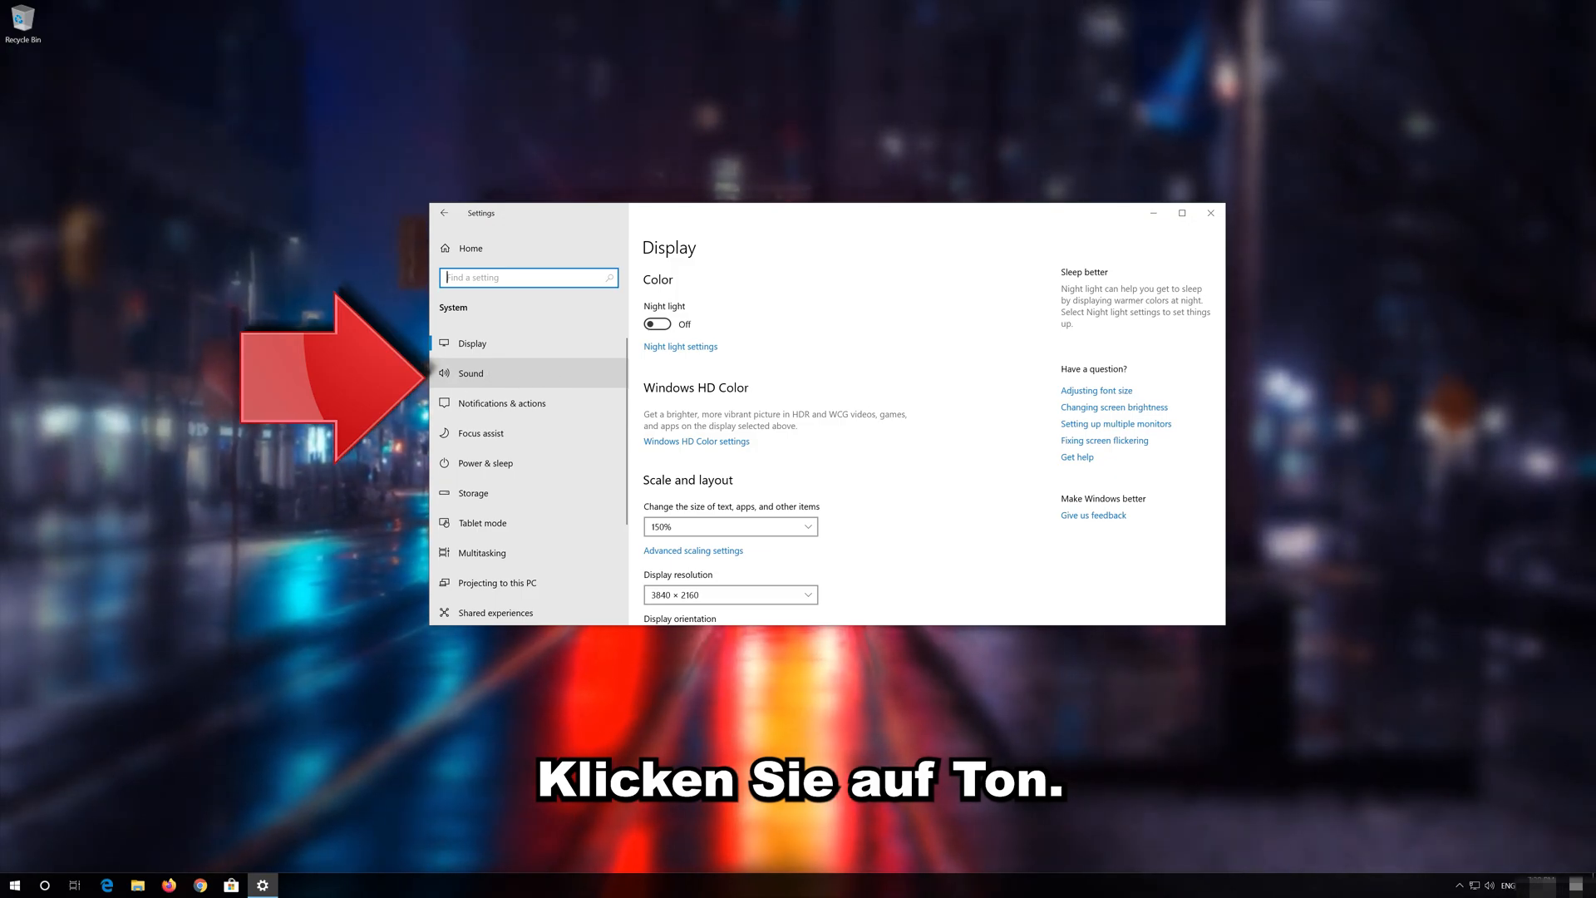
Run the Sound troubleshooter for Speakers, then search for Control Panel.
click(471, 372)
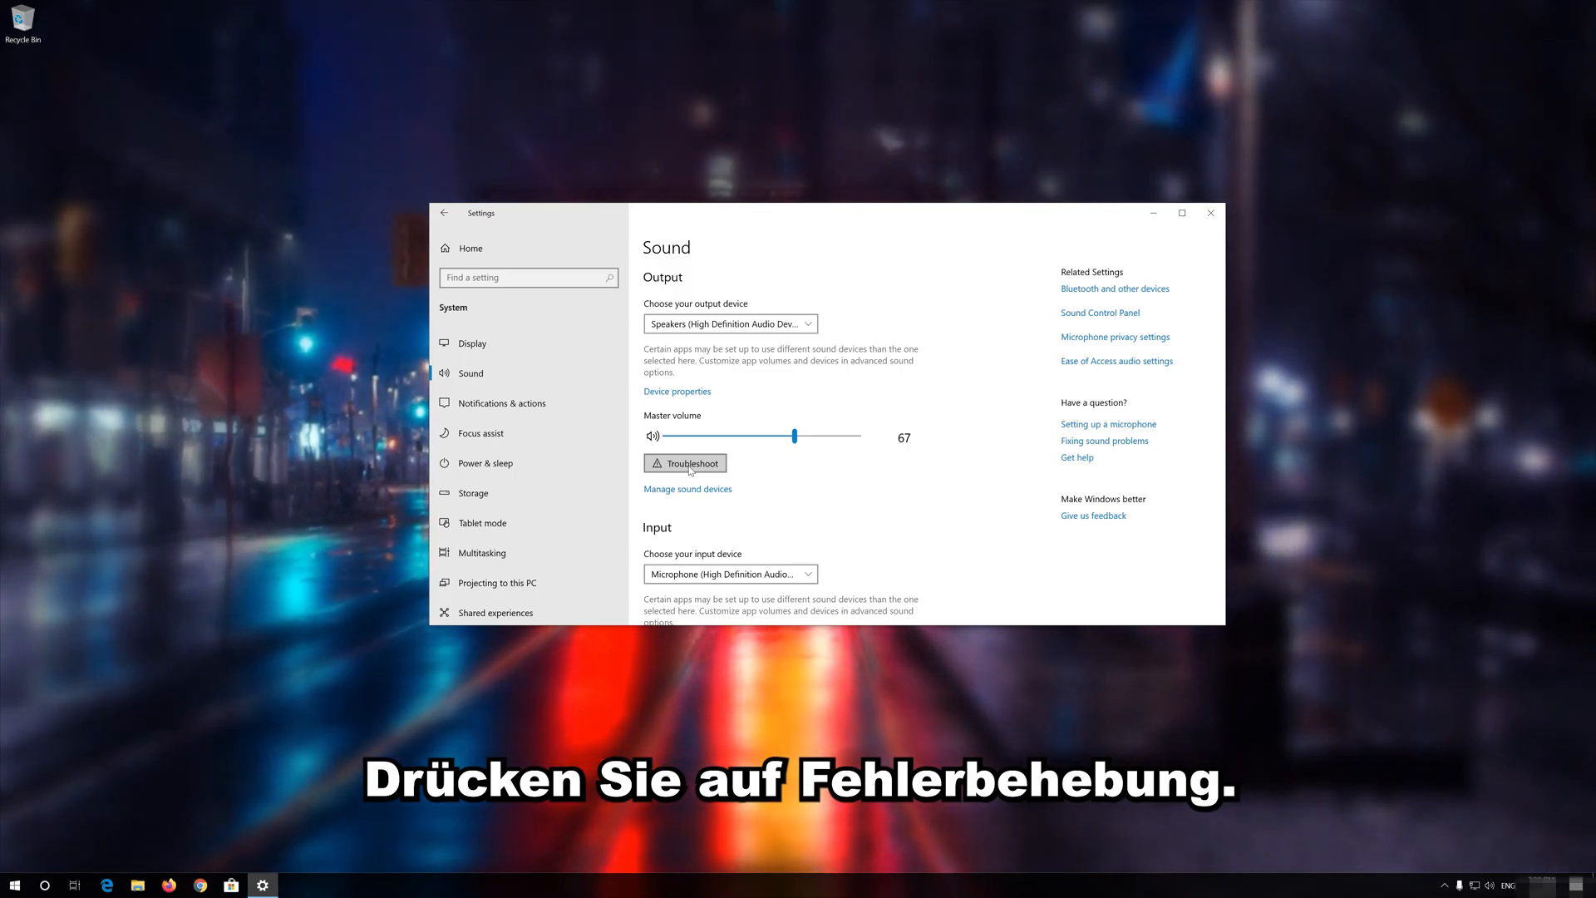
click(685, 463)
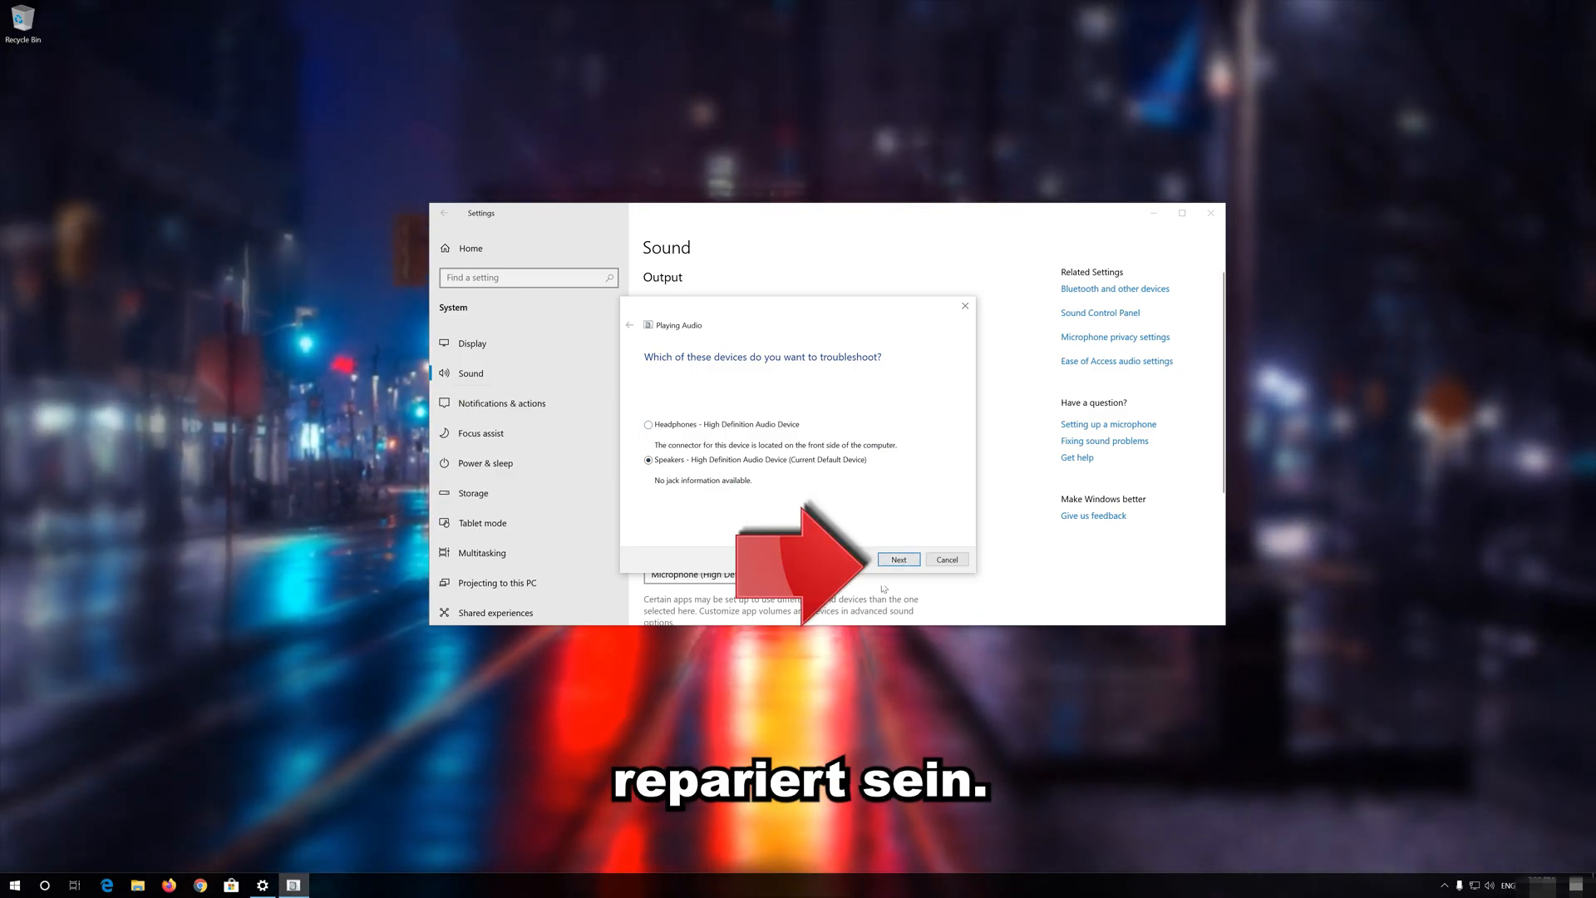
text(contorl panel)
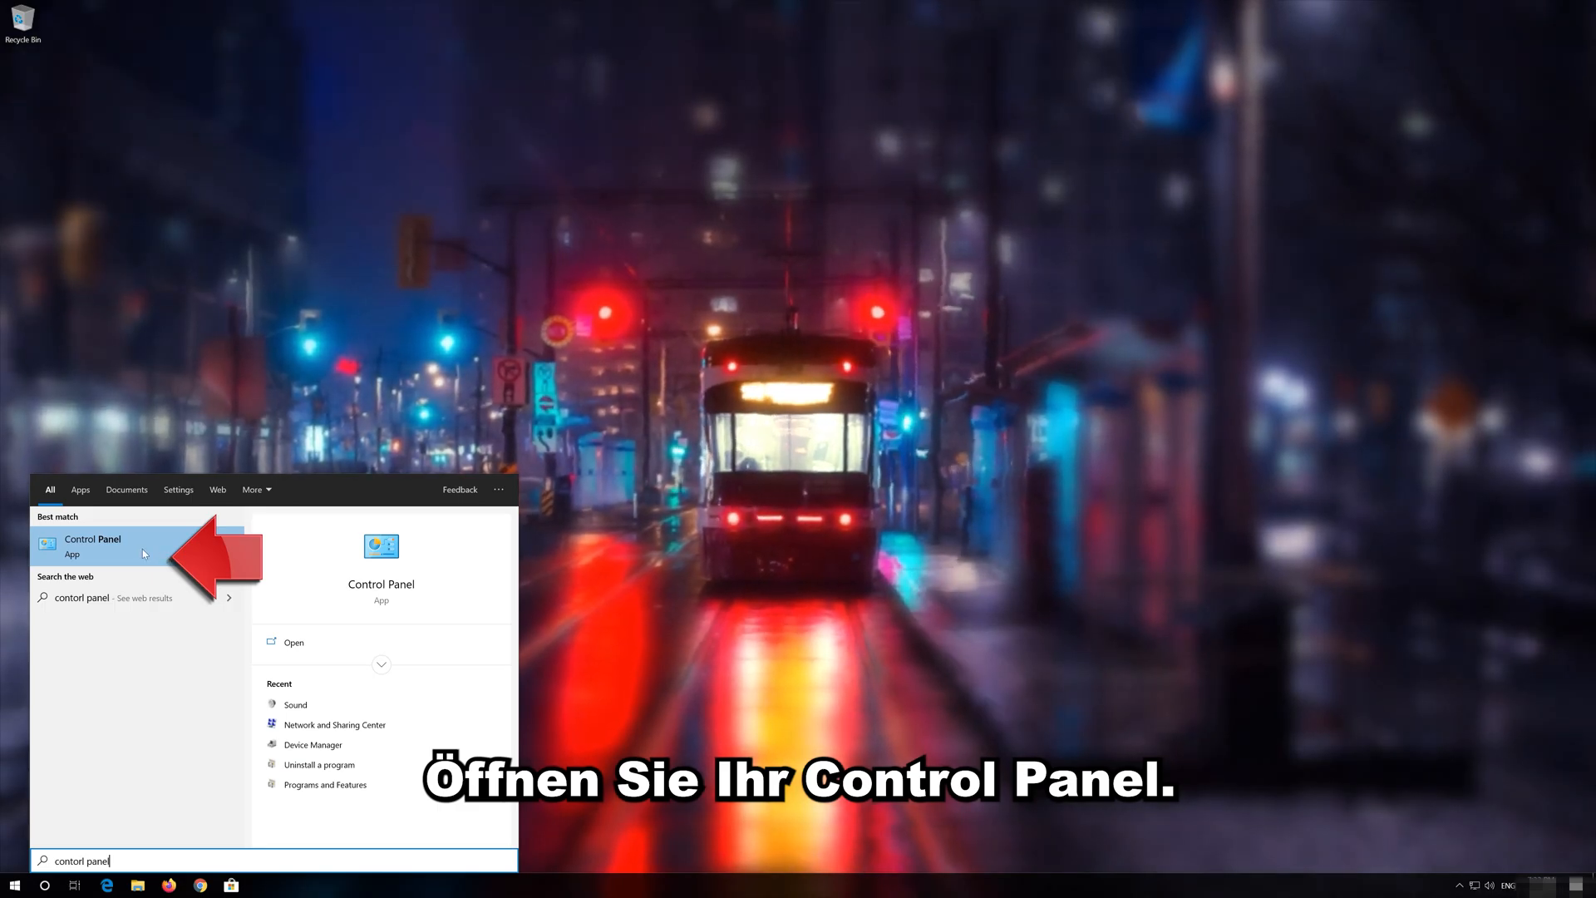
Open Control Panel's Hardware and Sound, then the Sound playback devices dialog.
click(91, 546)
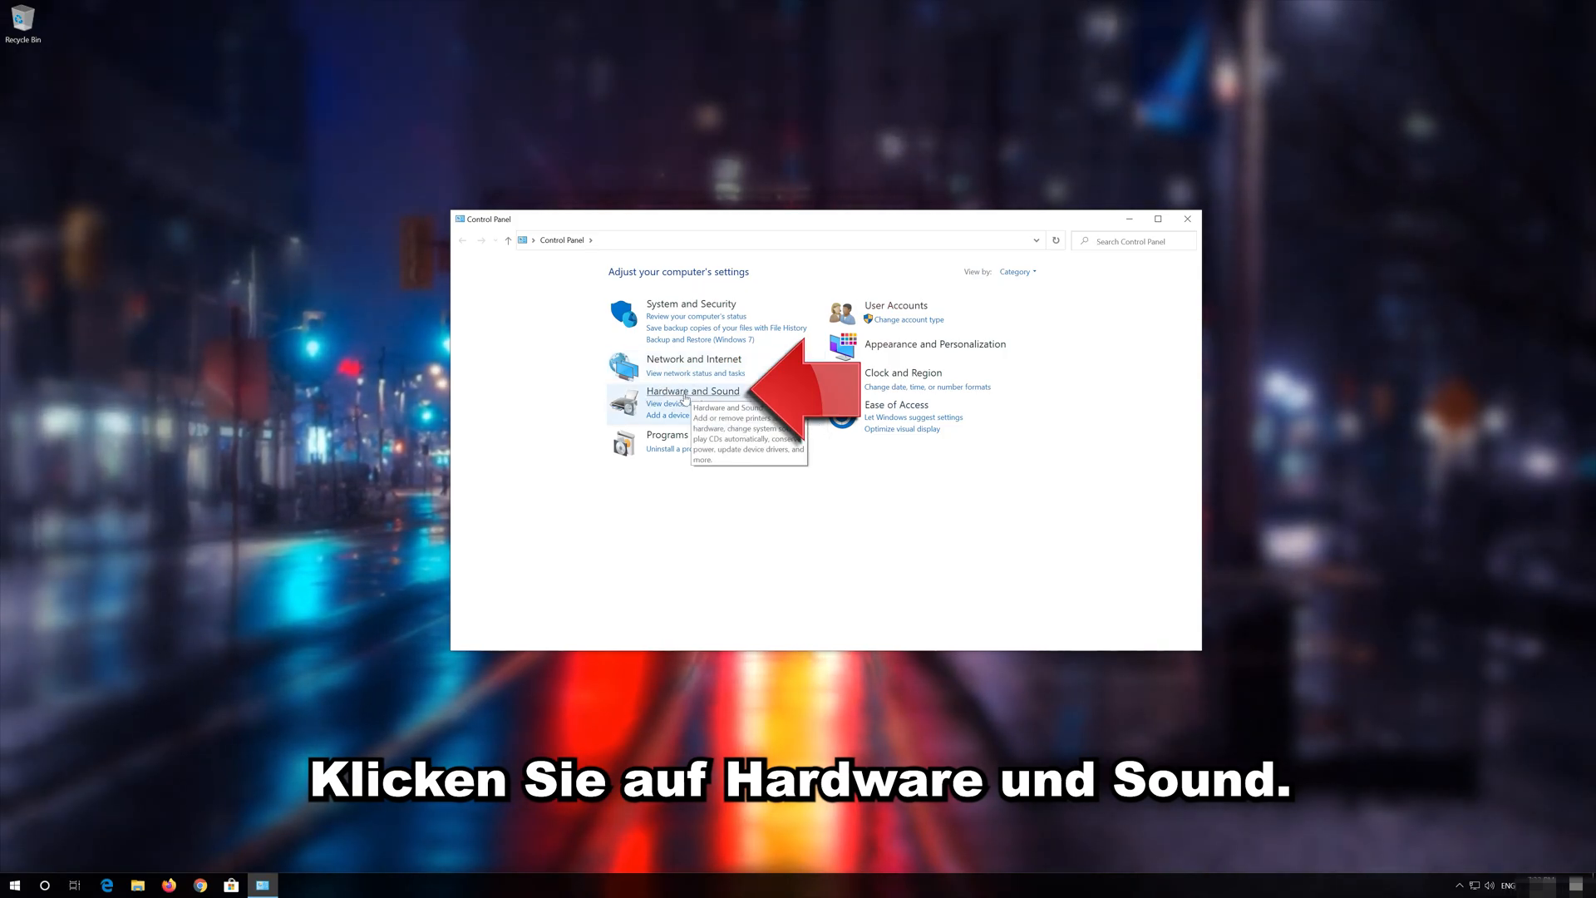
click(692, 391)
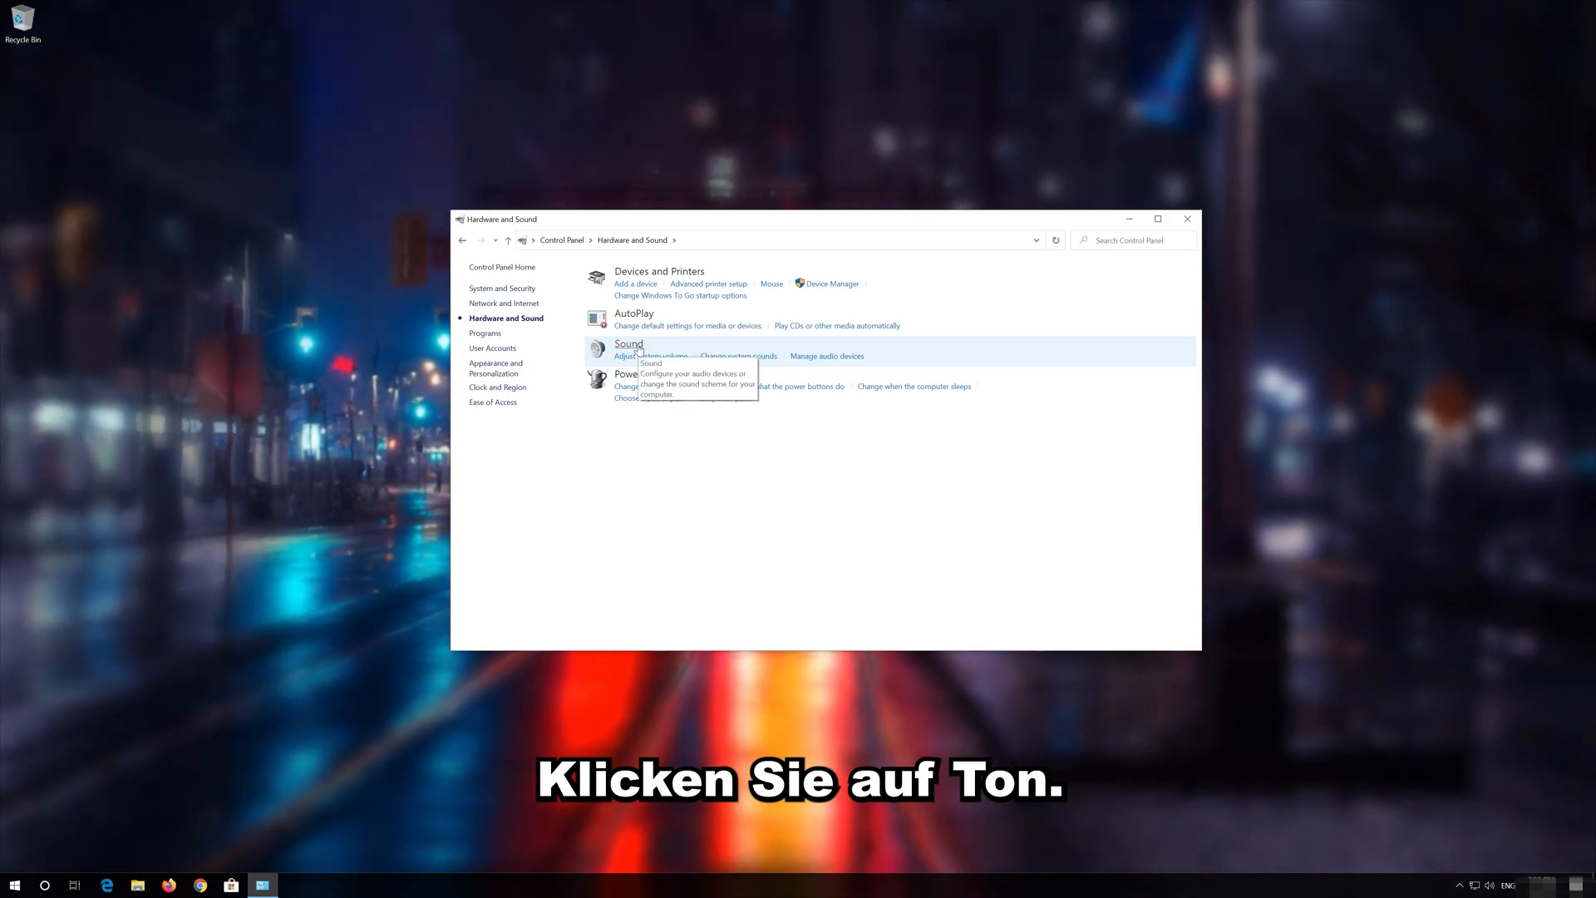
click(629, 344)
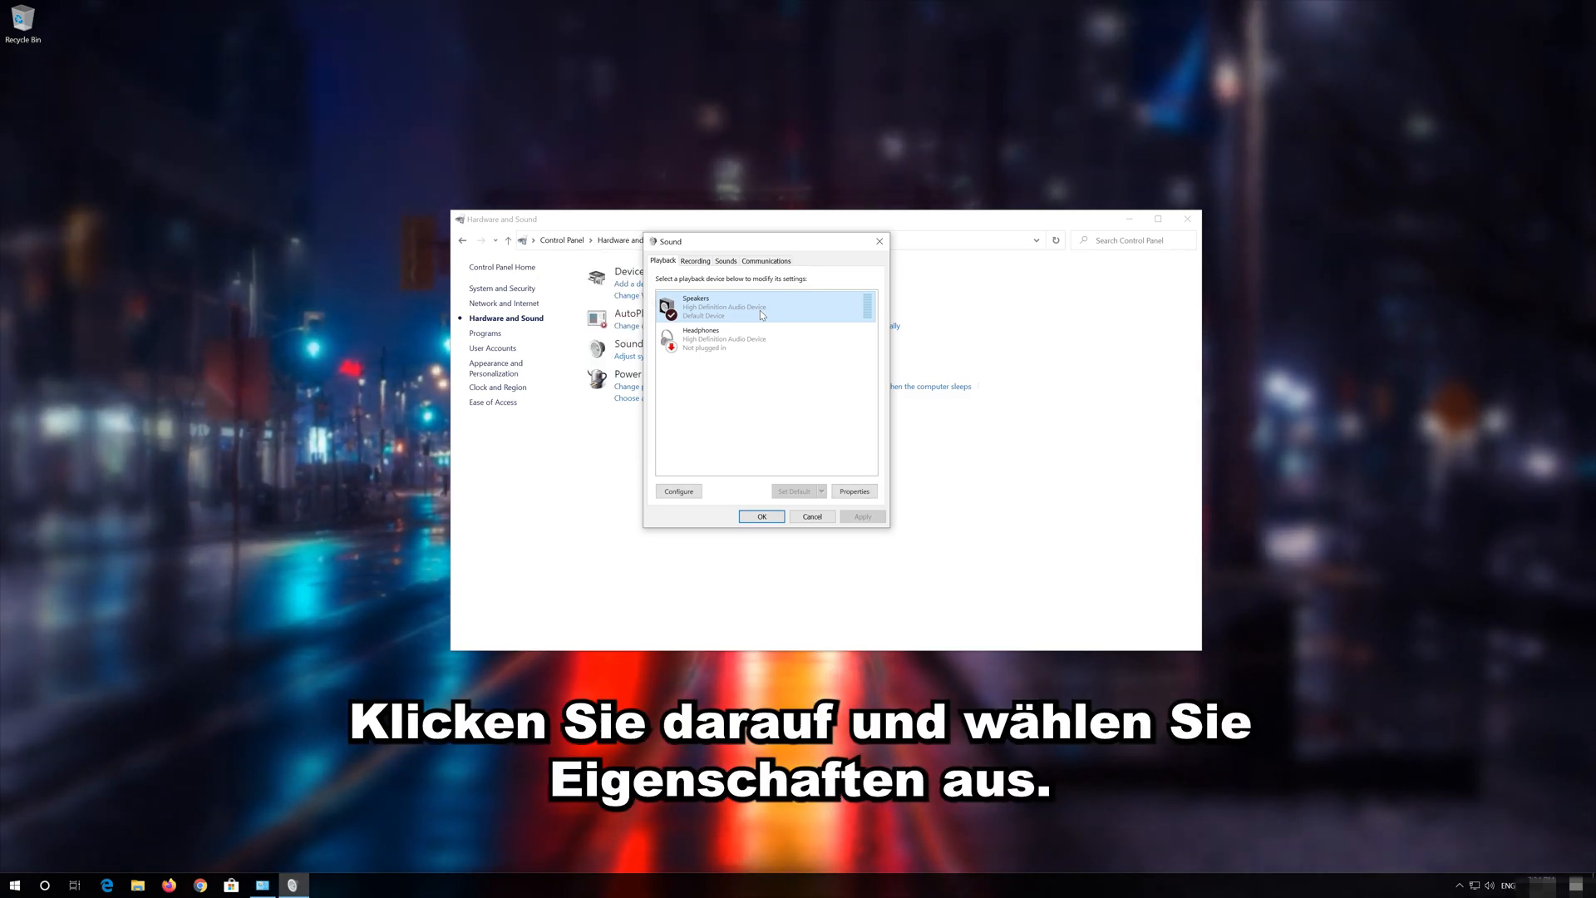
Check Disable all enhancements in the Speakers Properties Enhancements tab and confirm with OK.
right_click(722, 307)
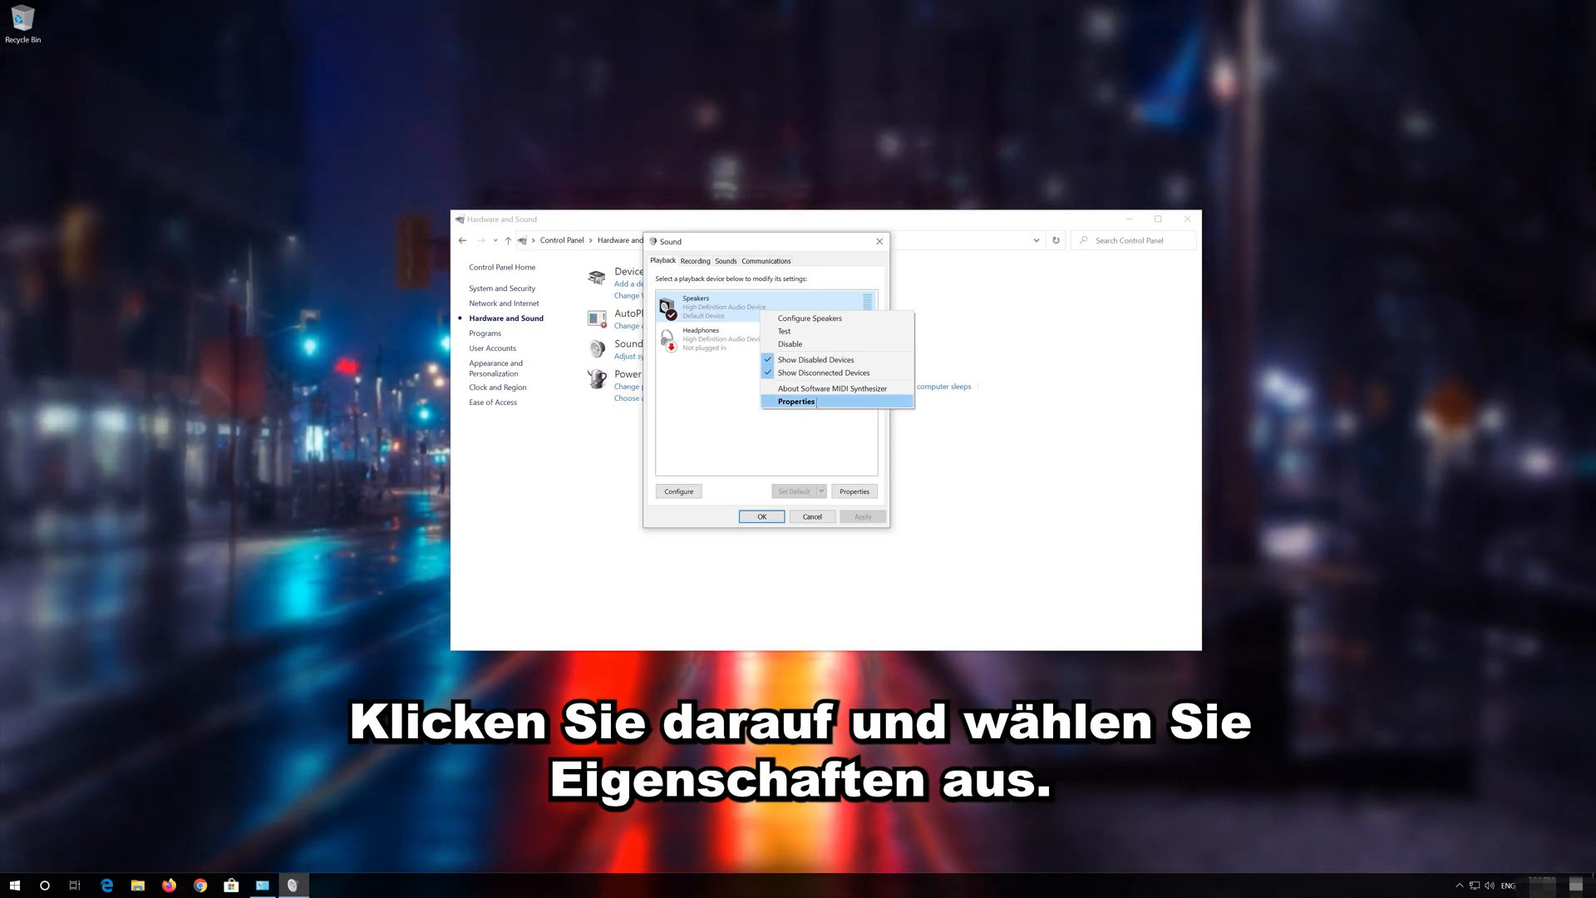
mouse_move(845, 405)
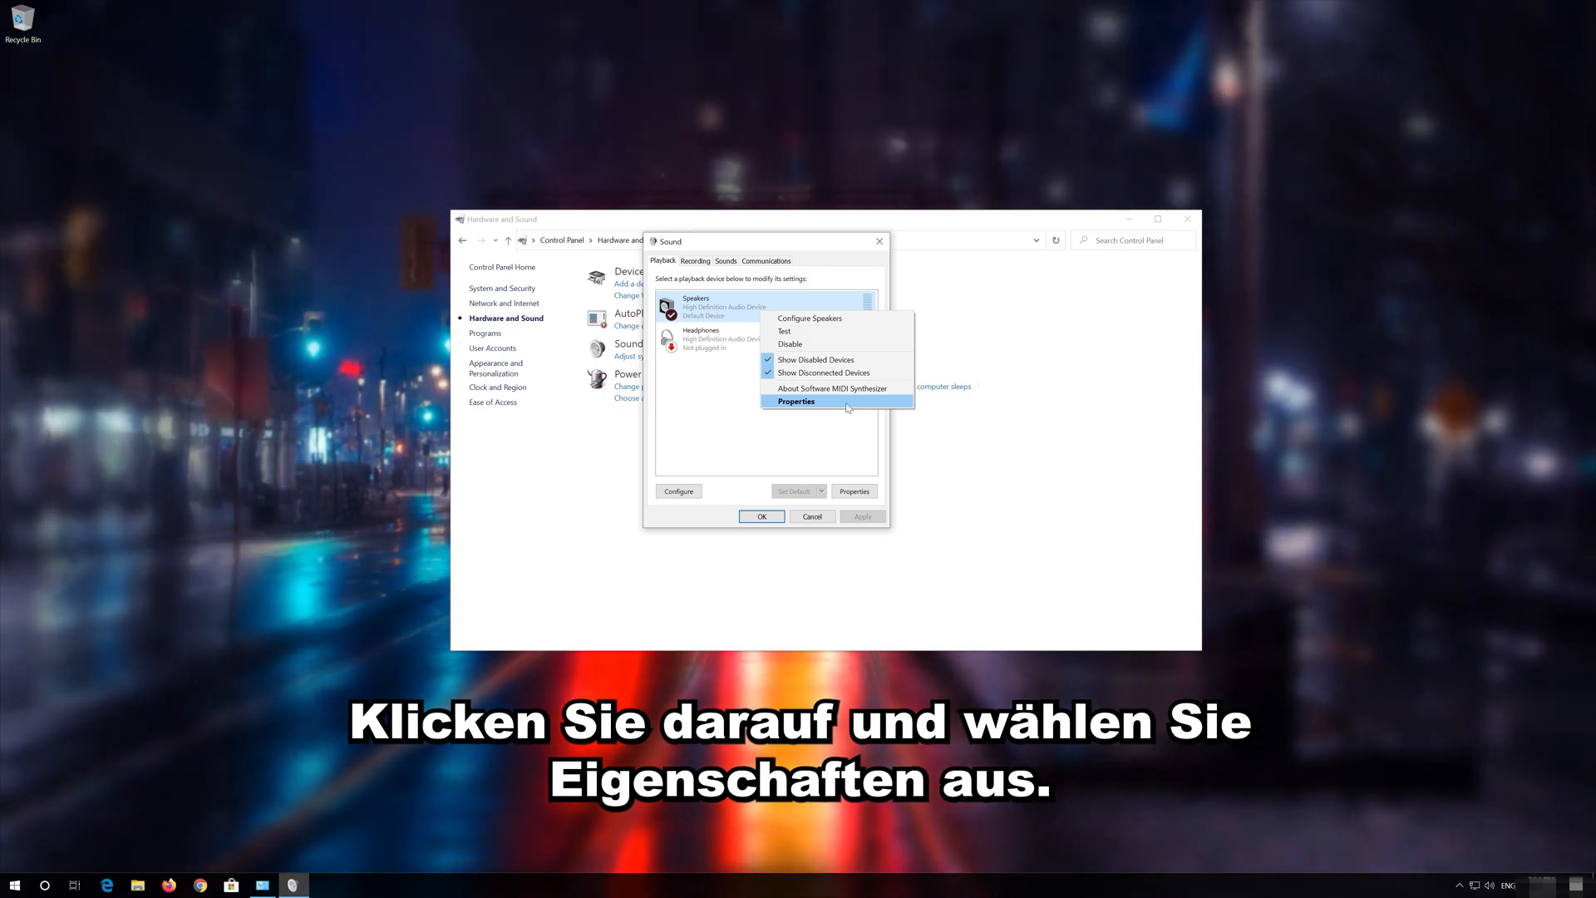
click(796, 399)
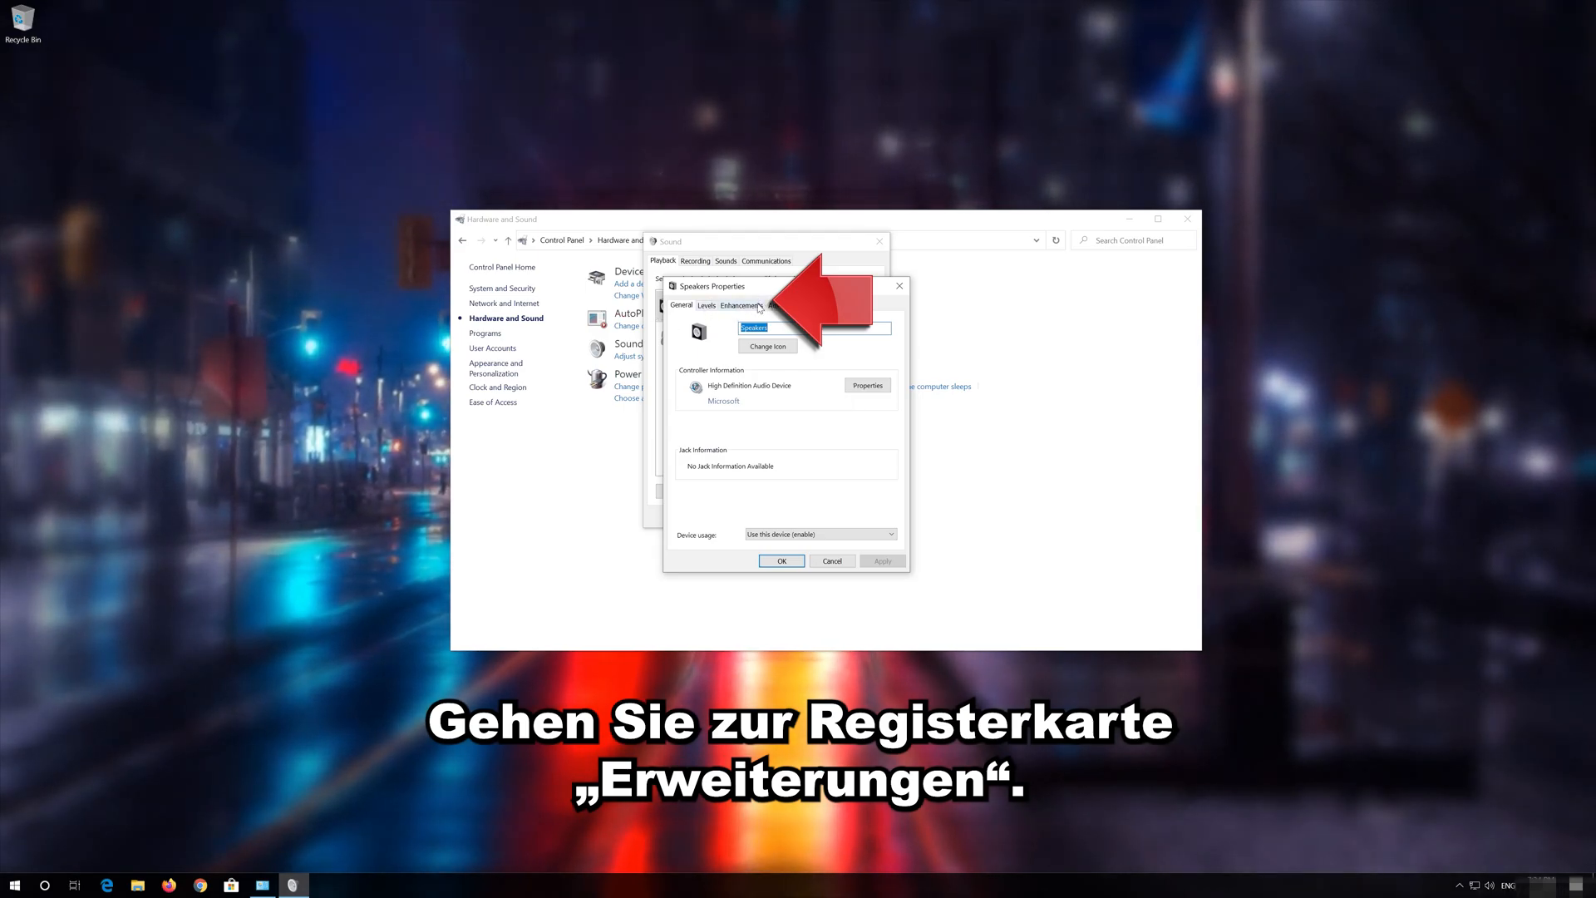
click(741, 305)
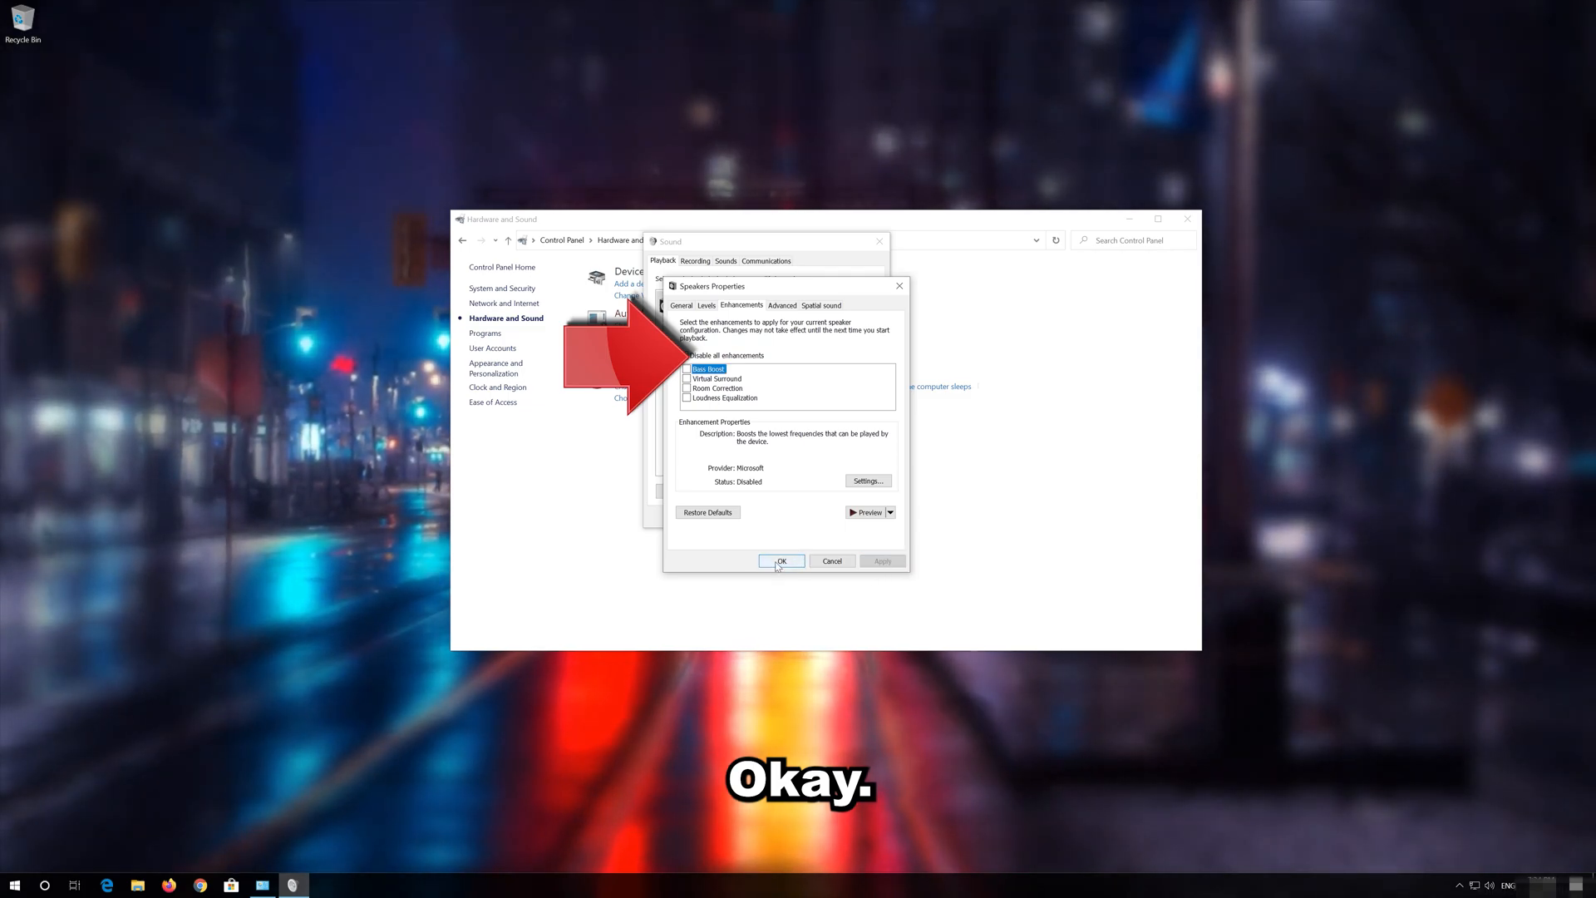
click(781, 561)
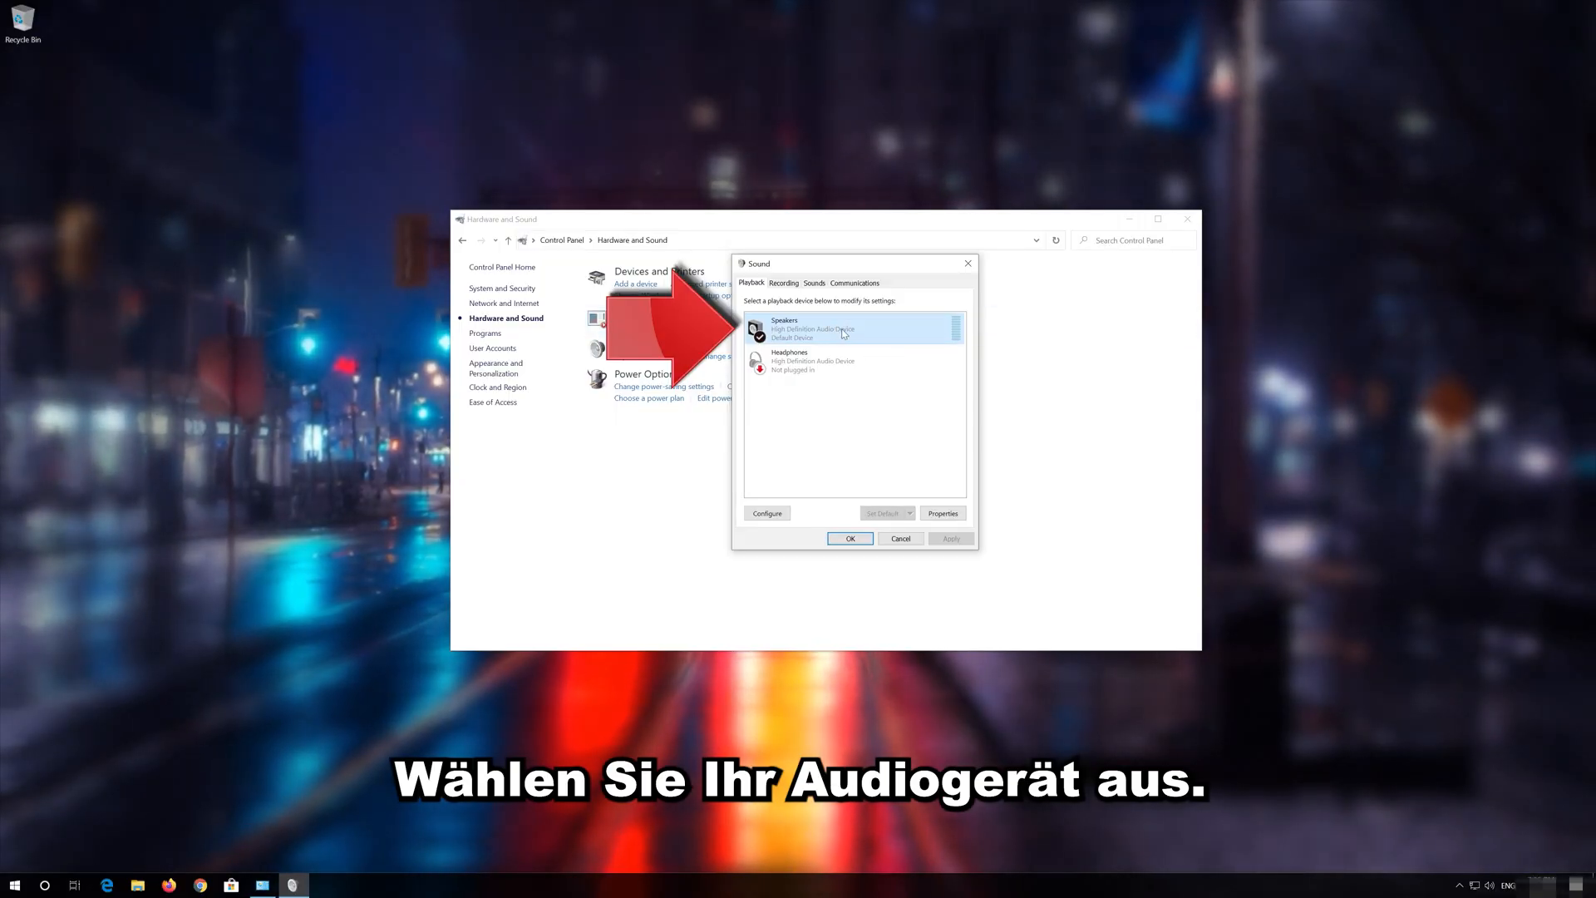
Pick a different Default Format on the Speakers Properties Advanced tab and confirm with OK.
right_click(808, 328)
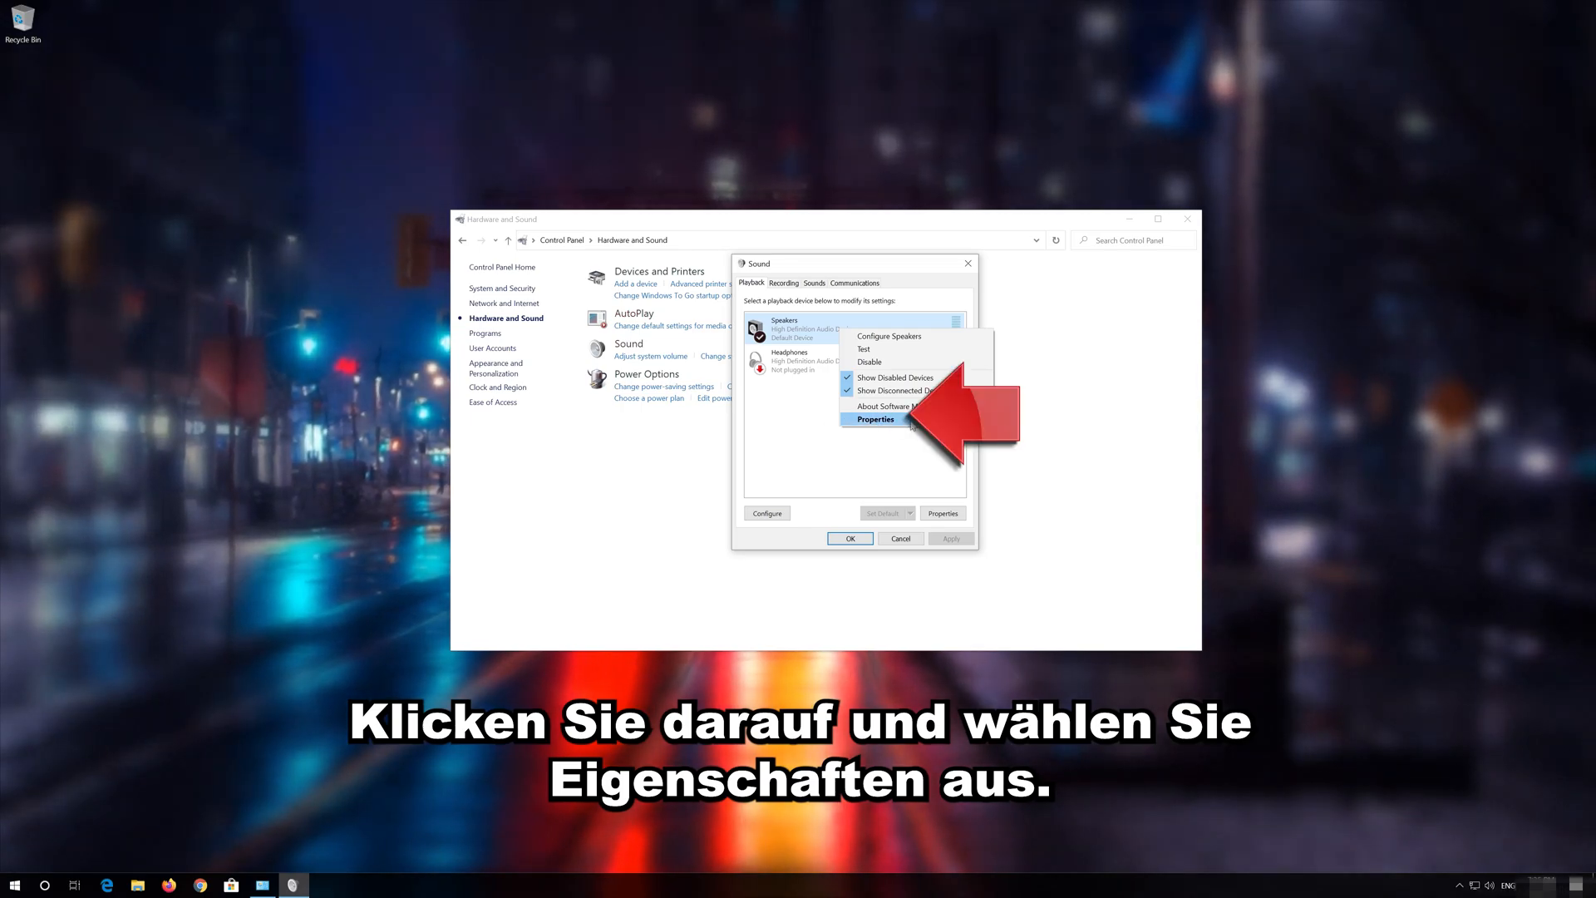
click(874, 418)
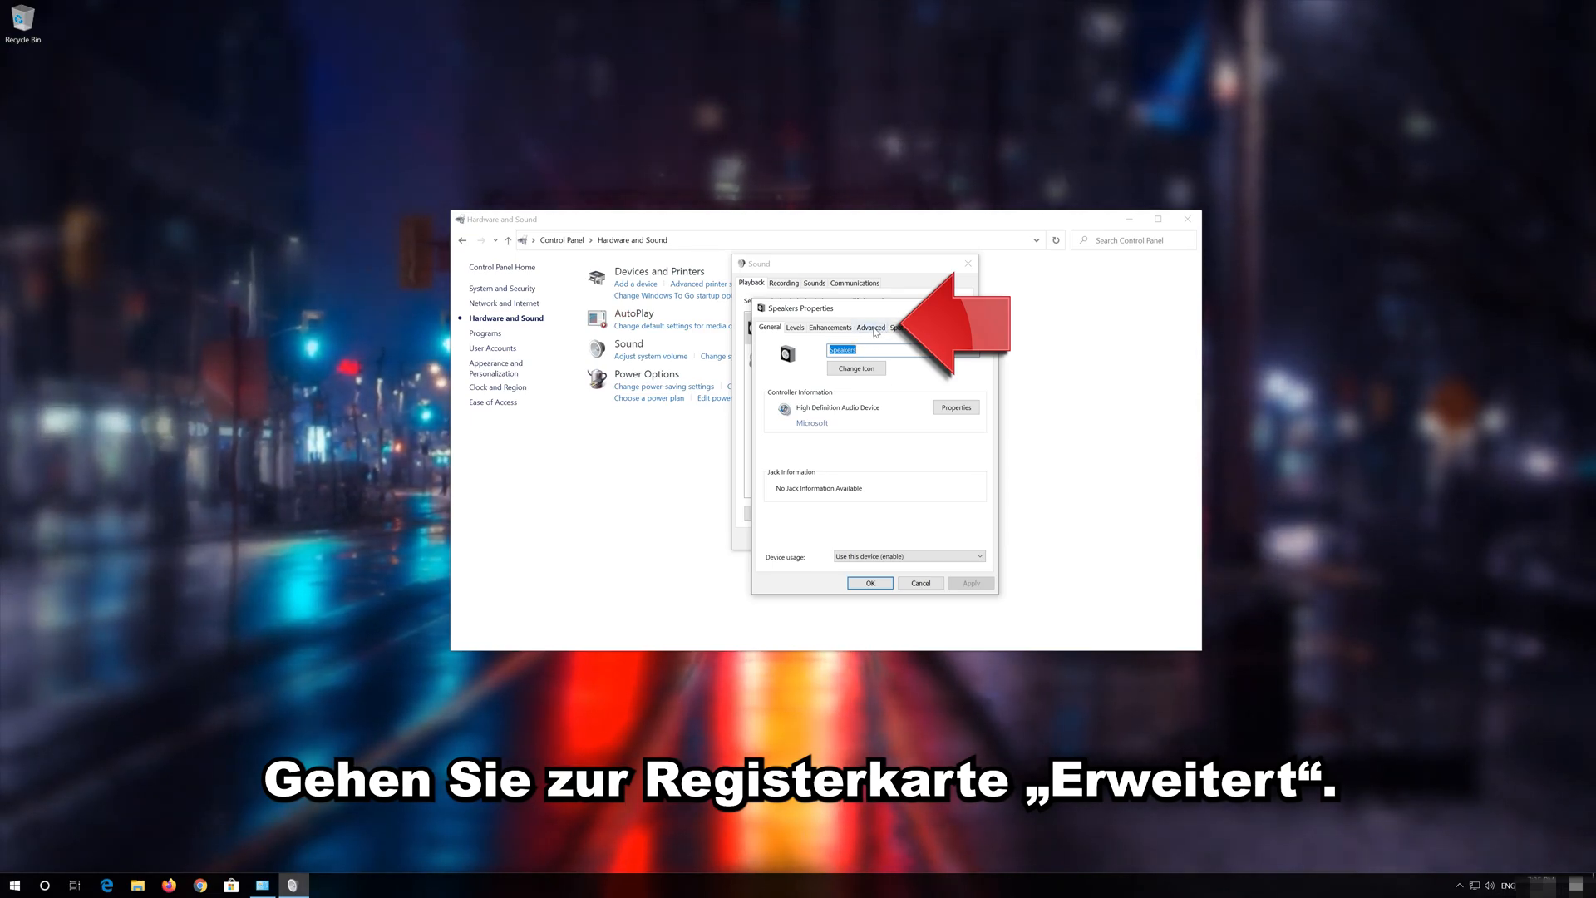
click(871, 327)
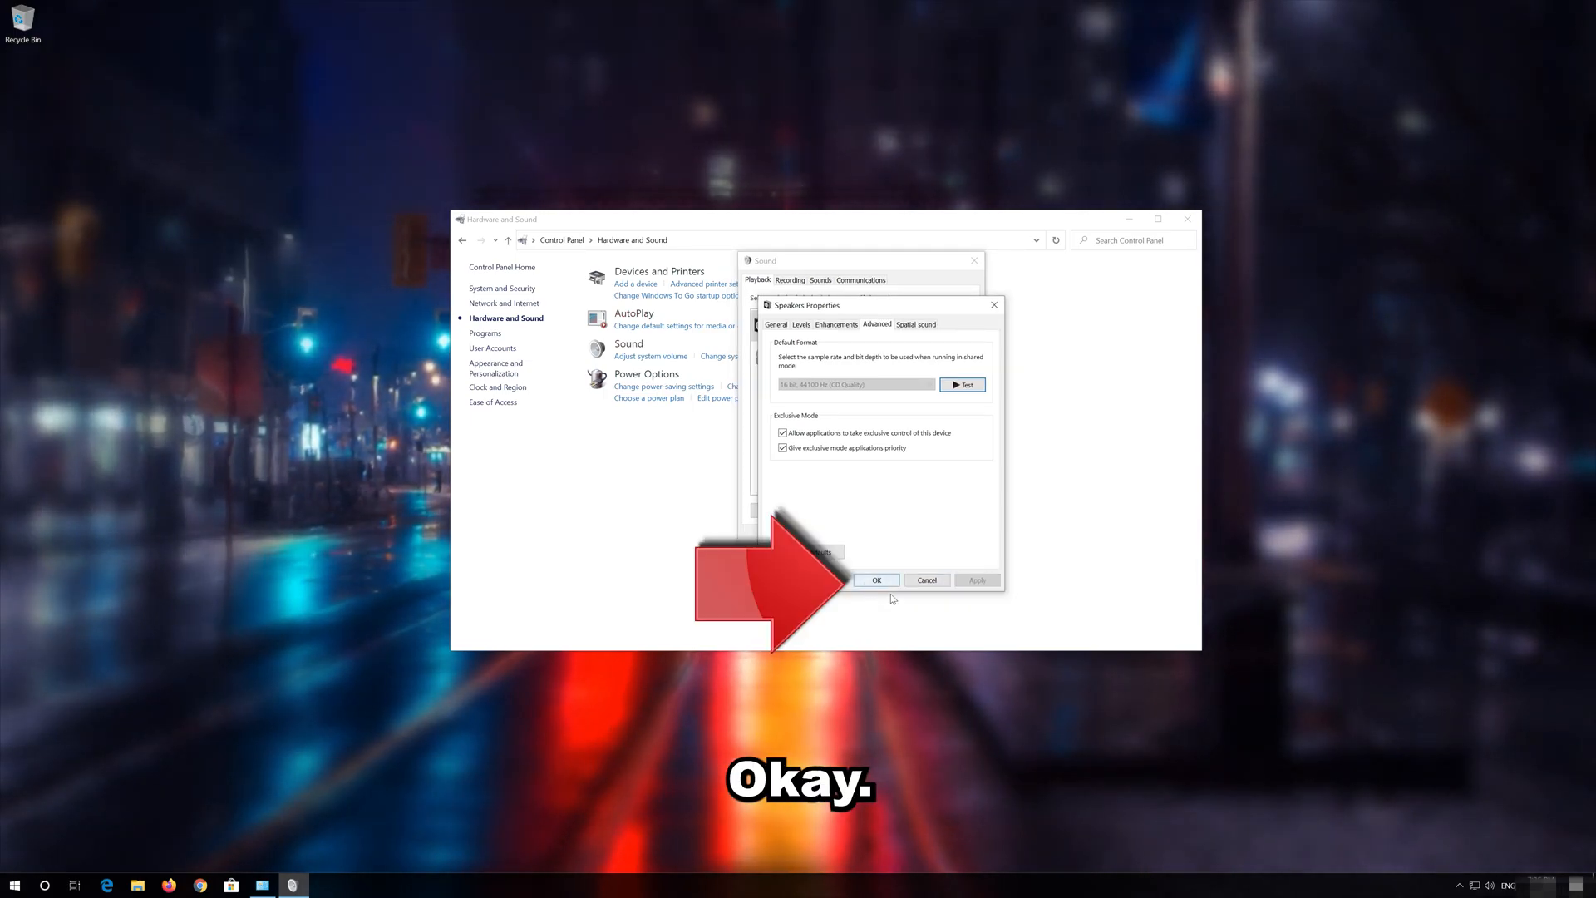
click(875, 580)
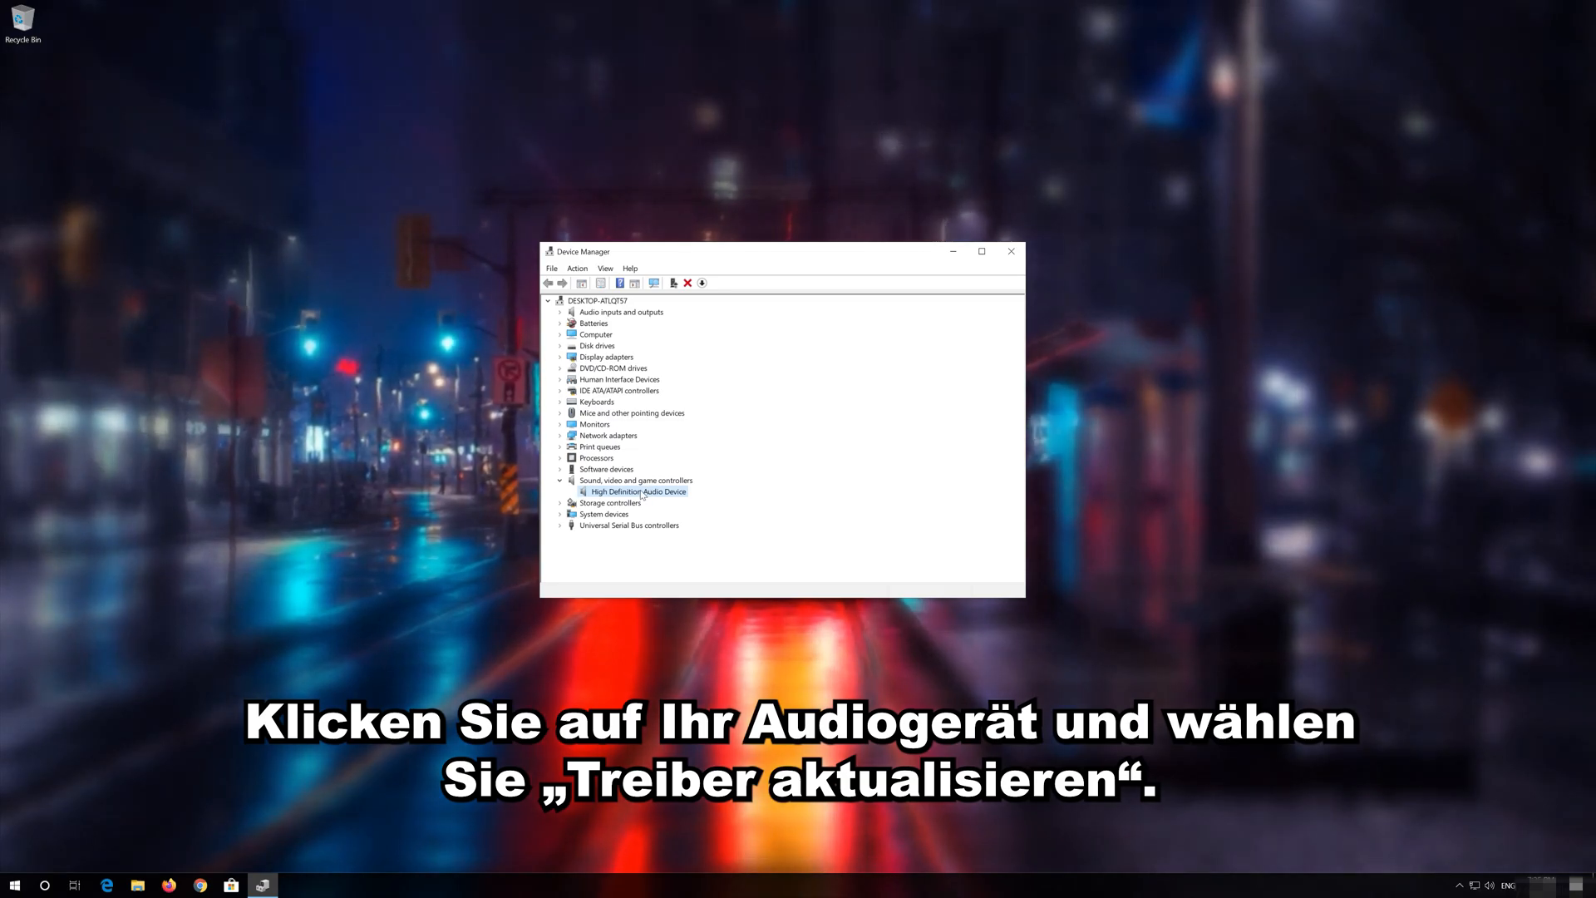
Update the High Definition Audio Device driver, choosing it from the available drivers list.
right_click(637, 490)
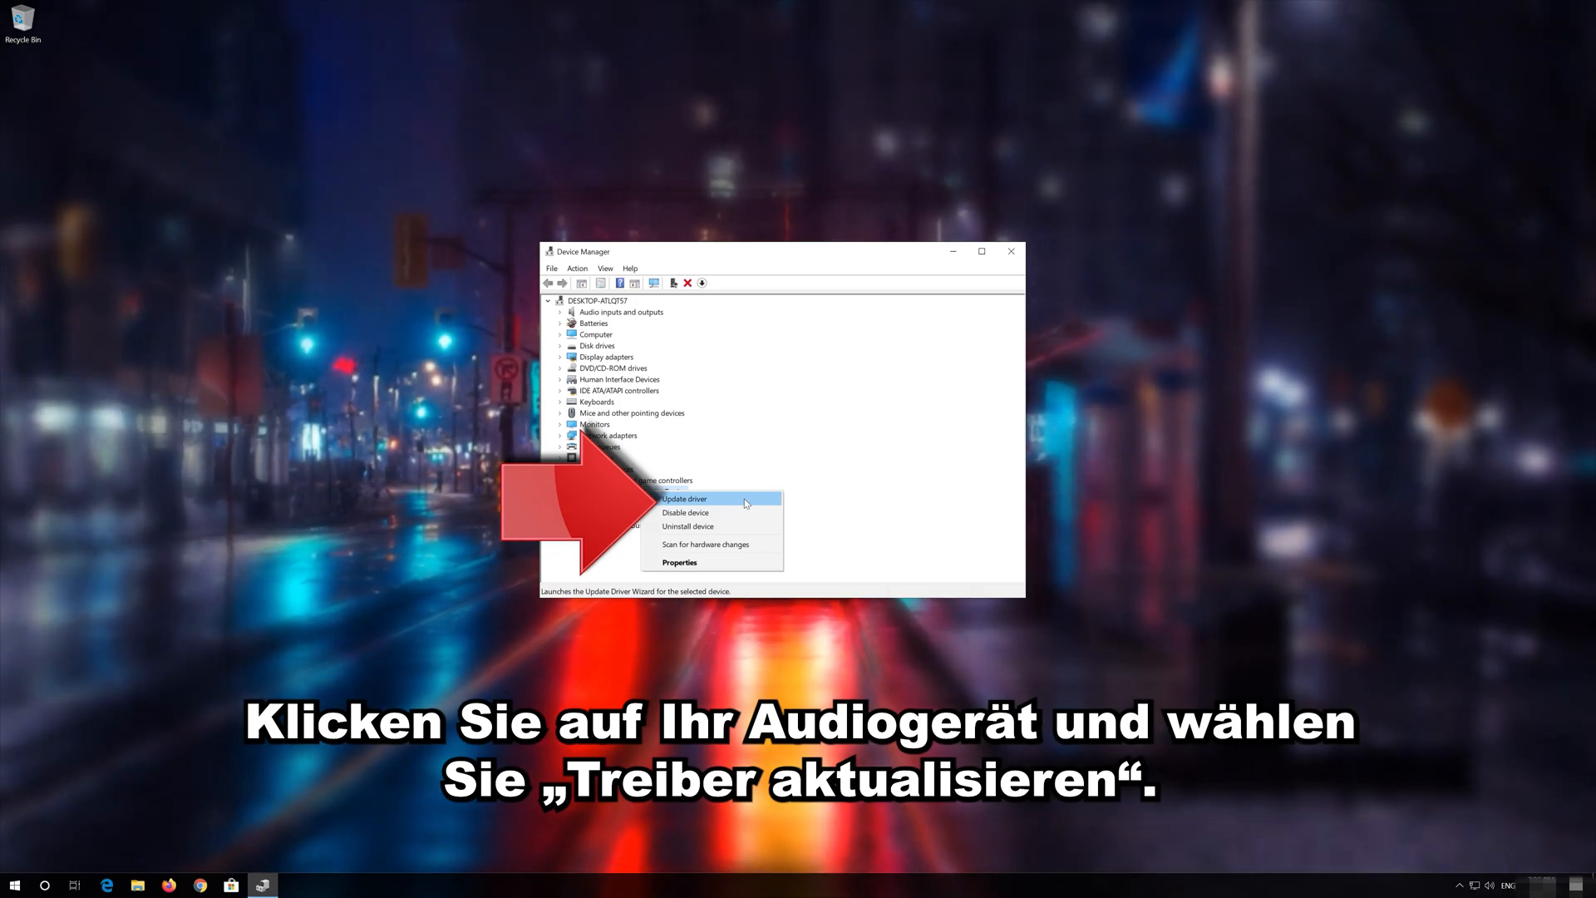
click(684, 499)
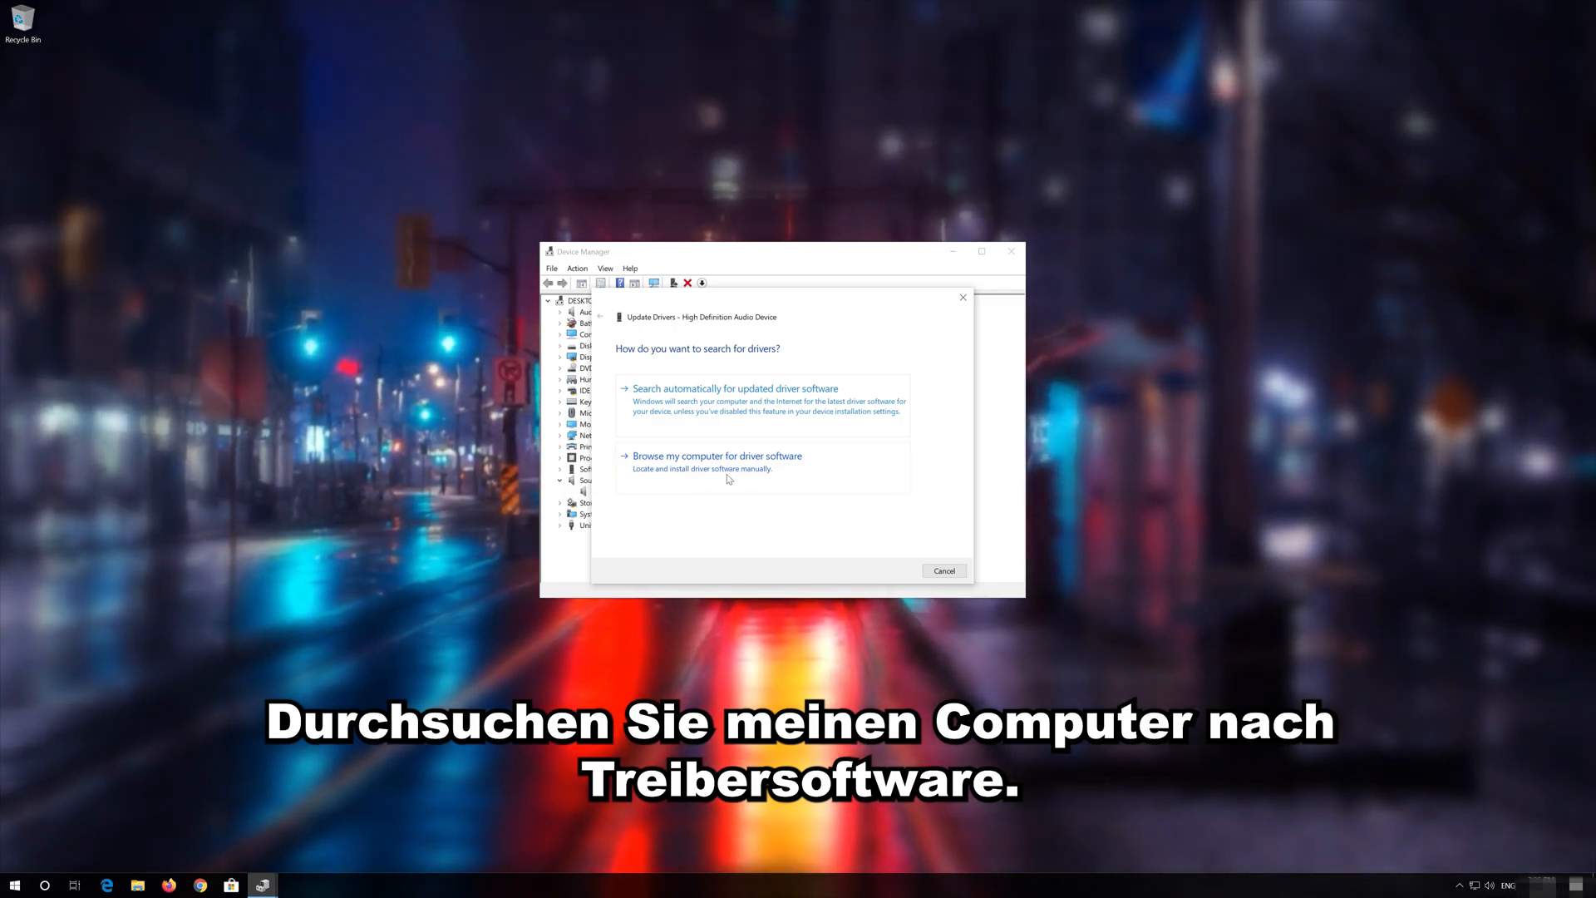
click(716, 454)
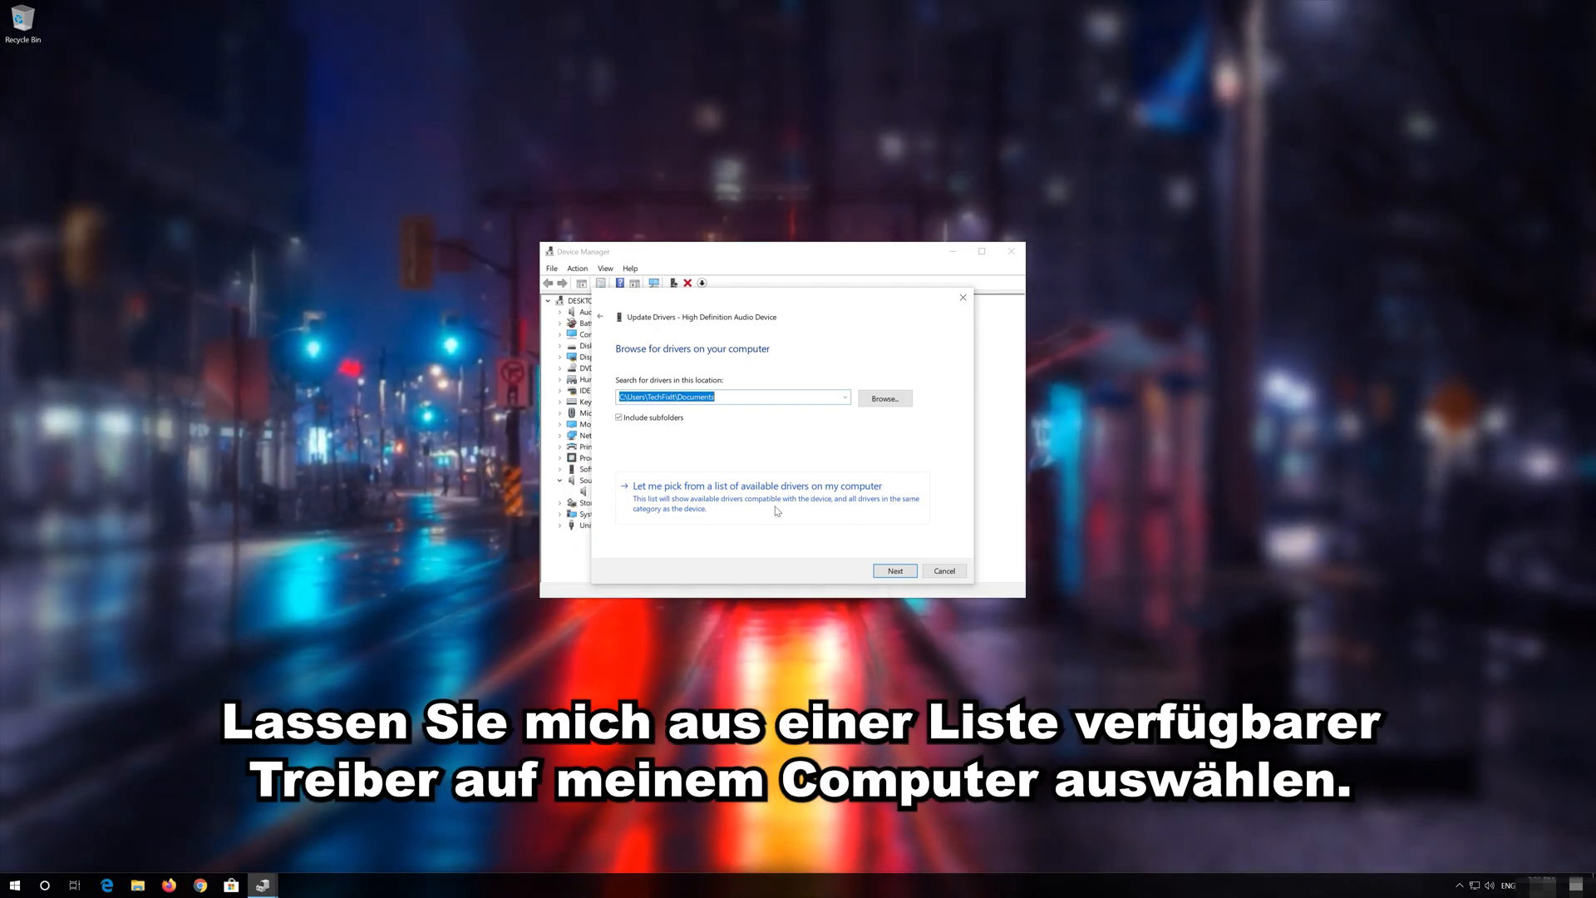
click(730, 485)
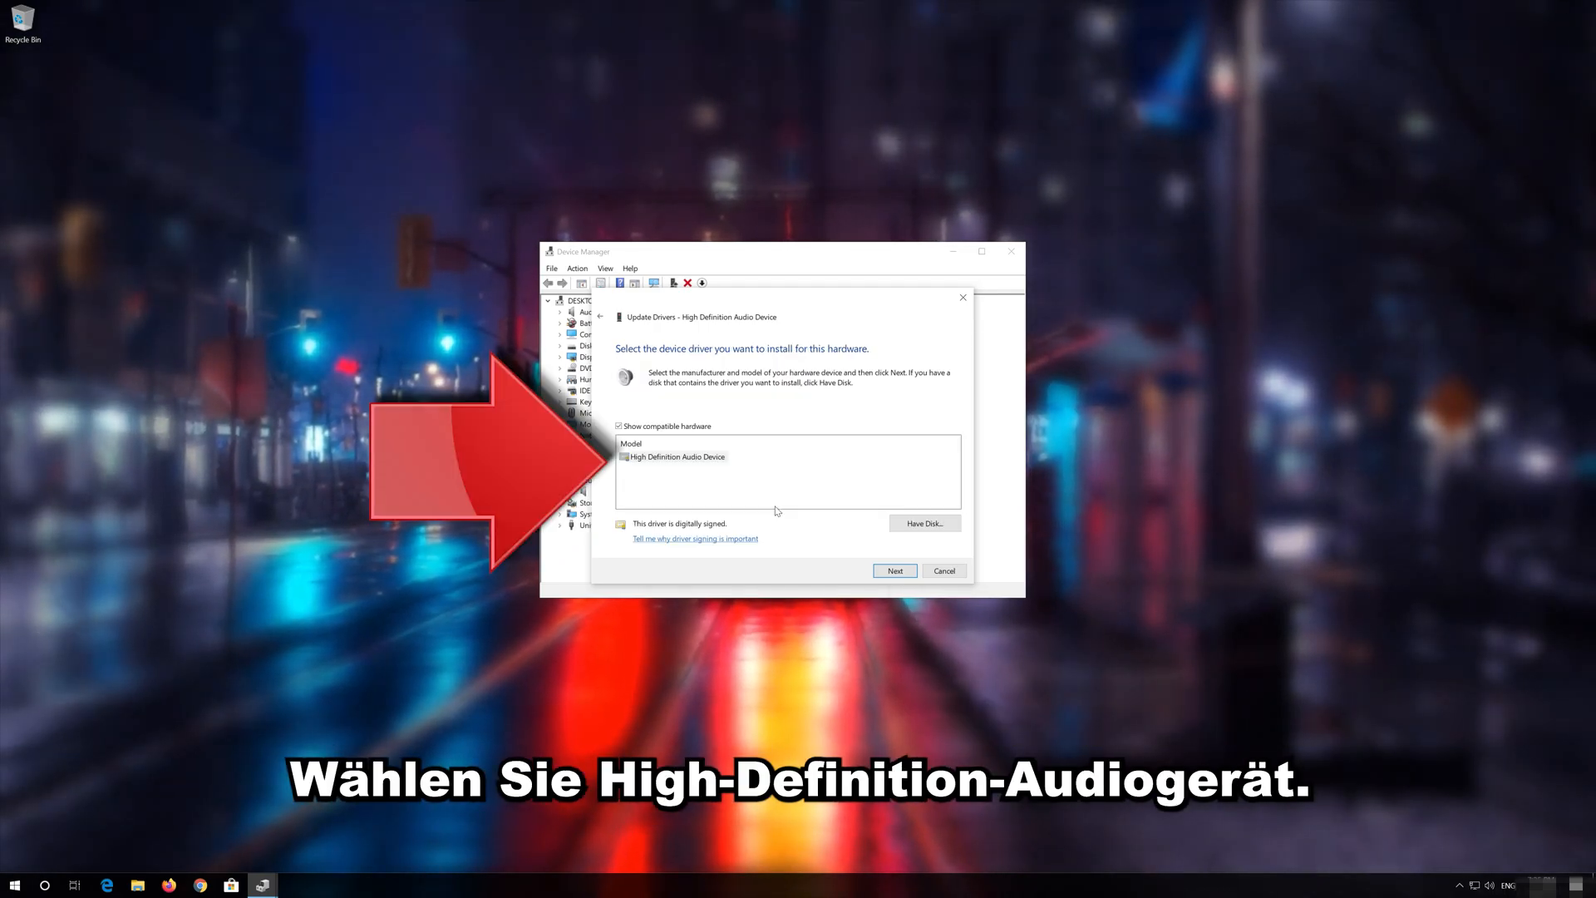
click(675, 457)
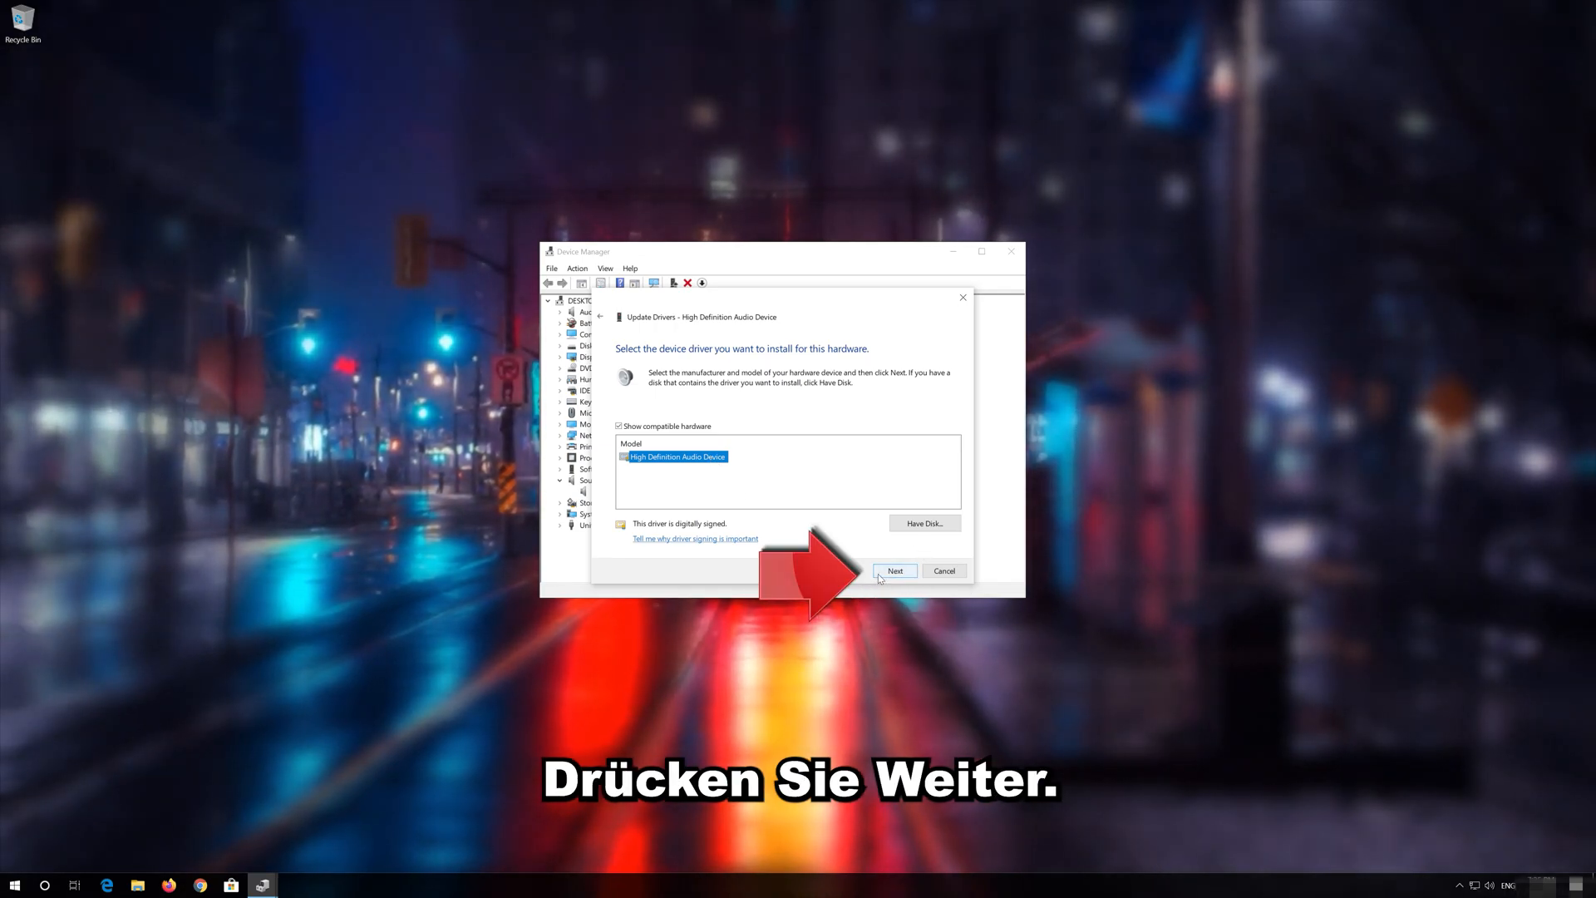
Install the chosen driver despite the warning and close the finished wizard.
click(894, 570)
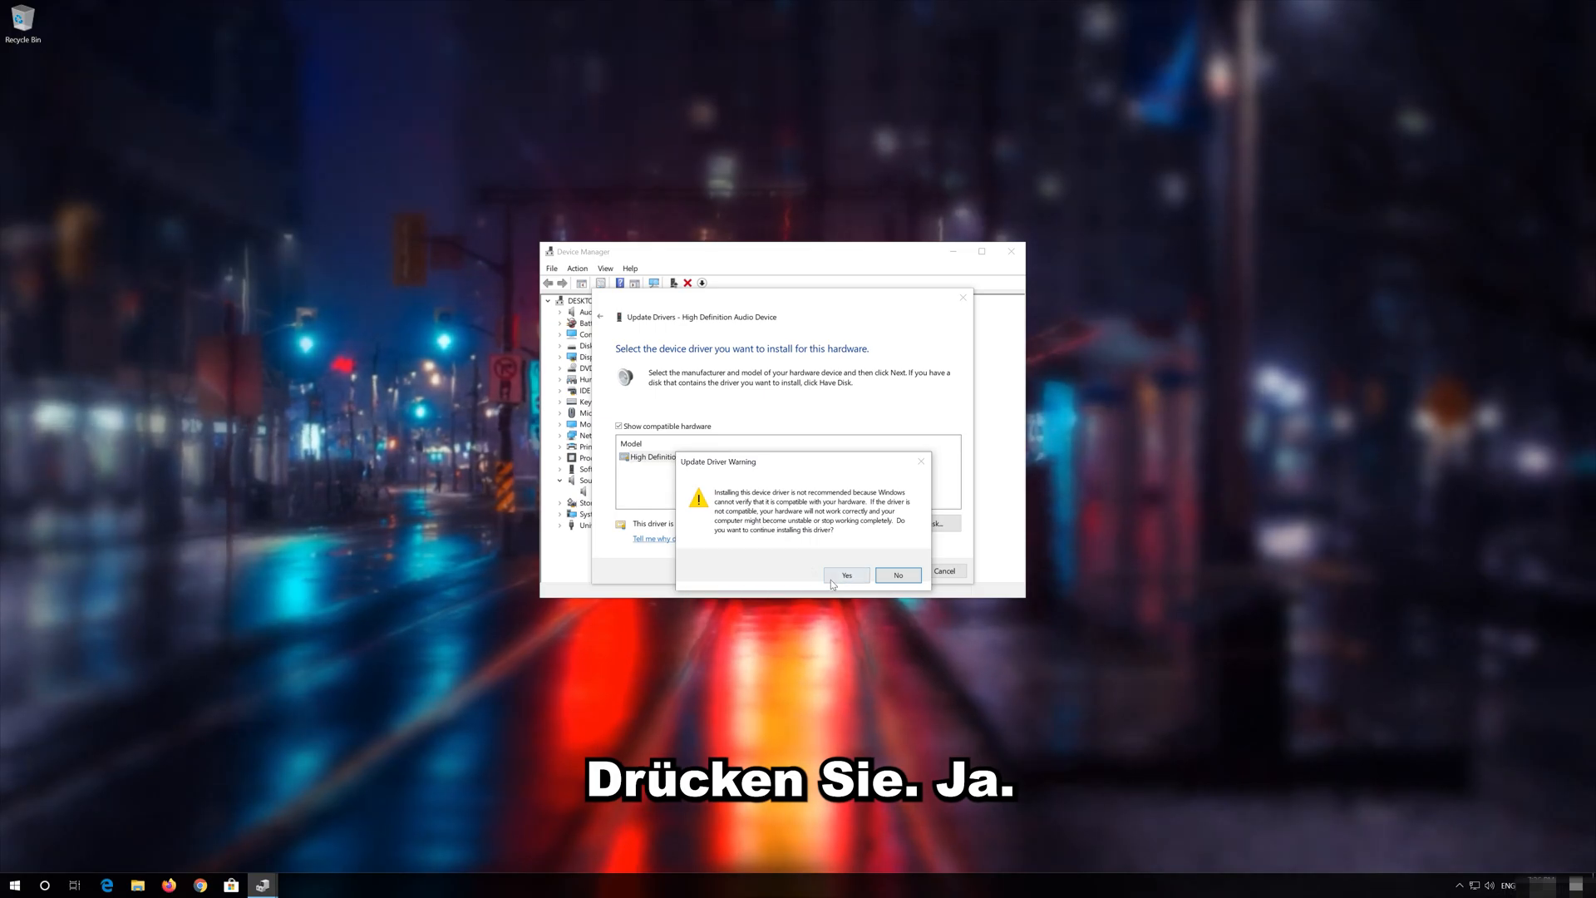
click(845, 575)
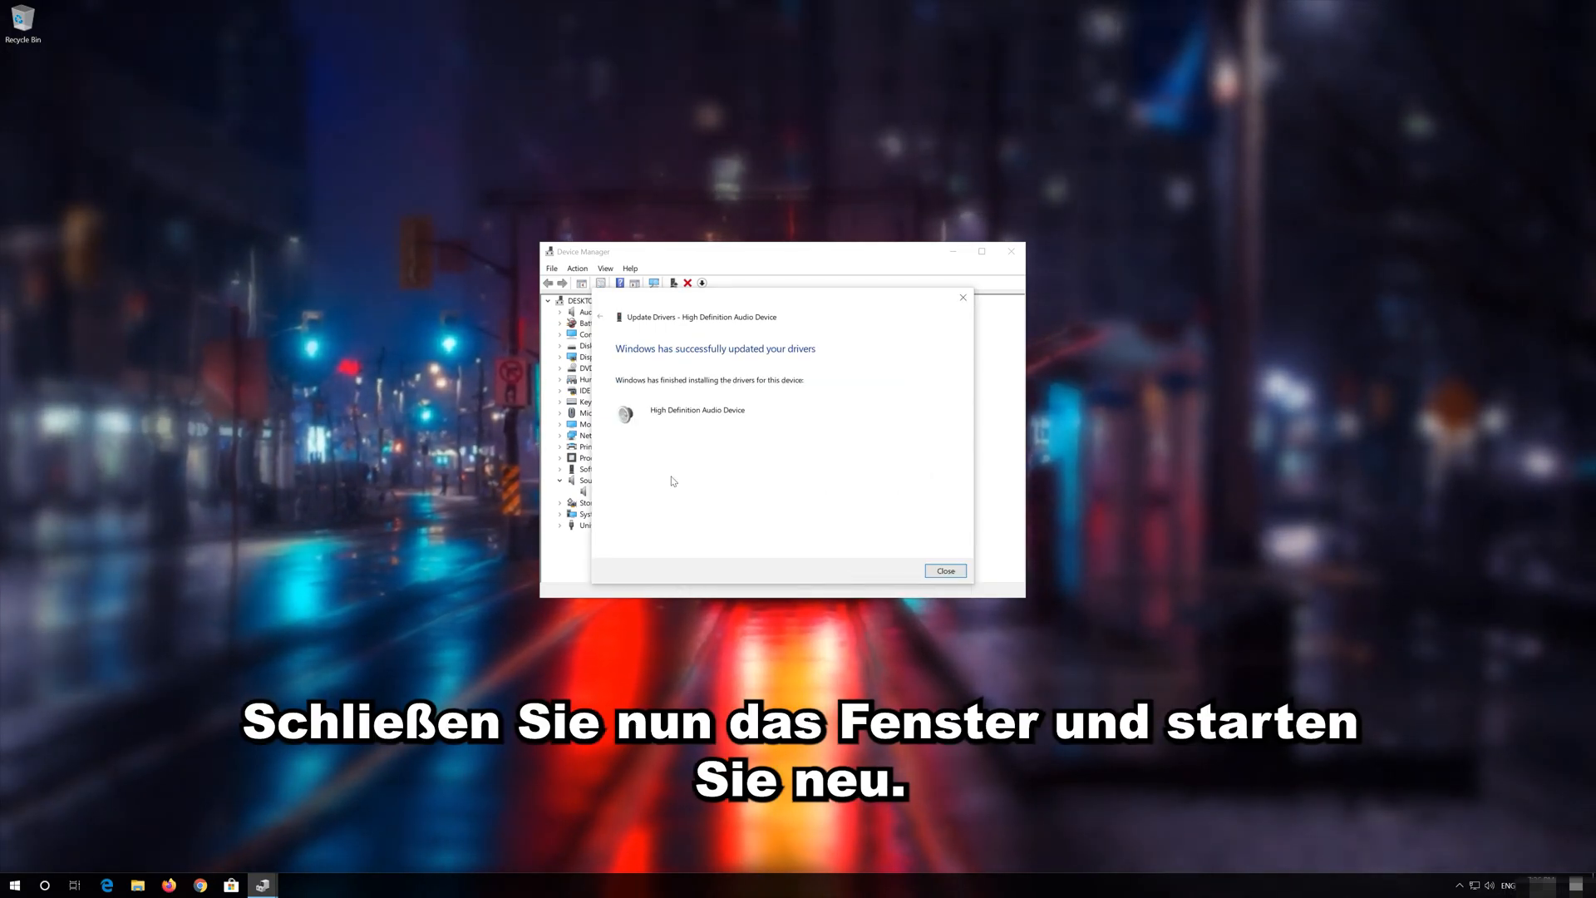
mouse_move(980, 576)
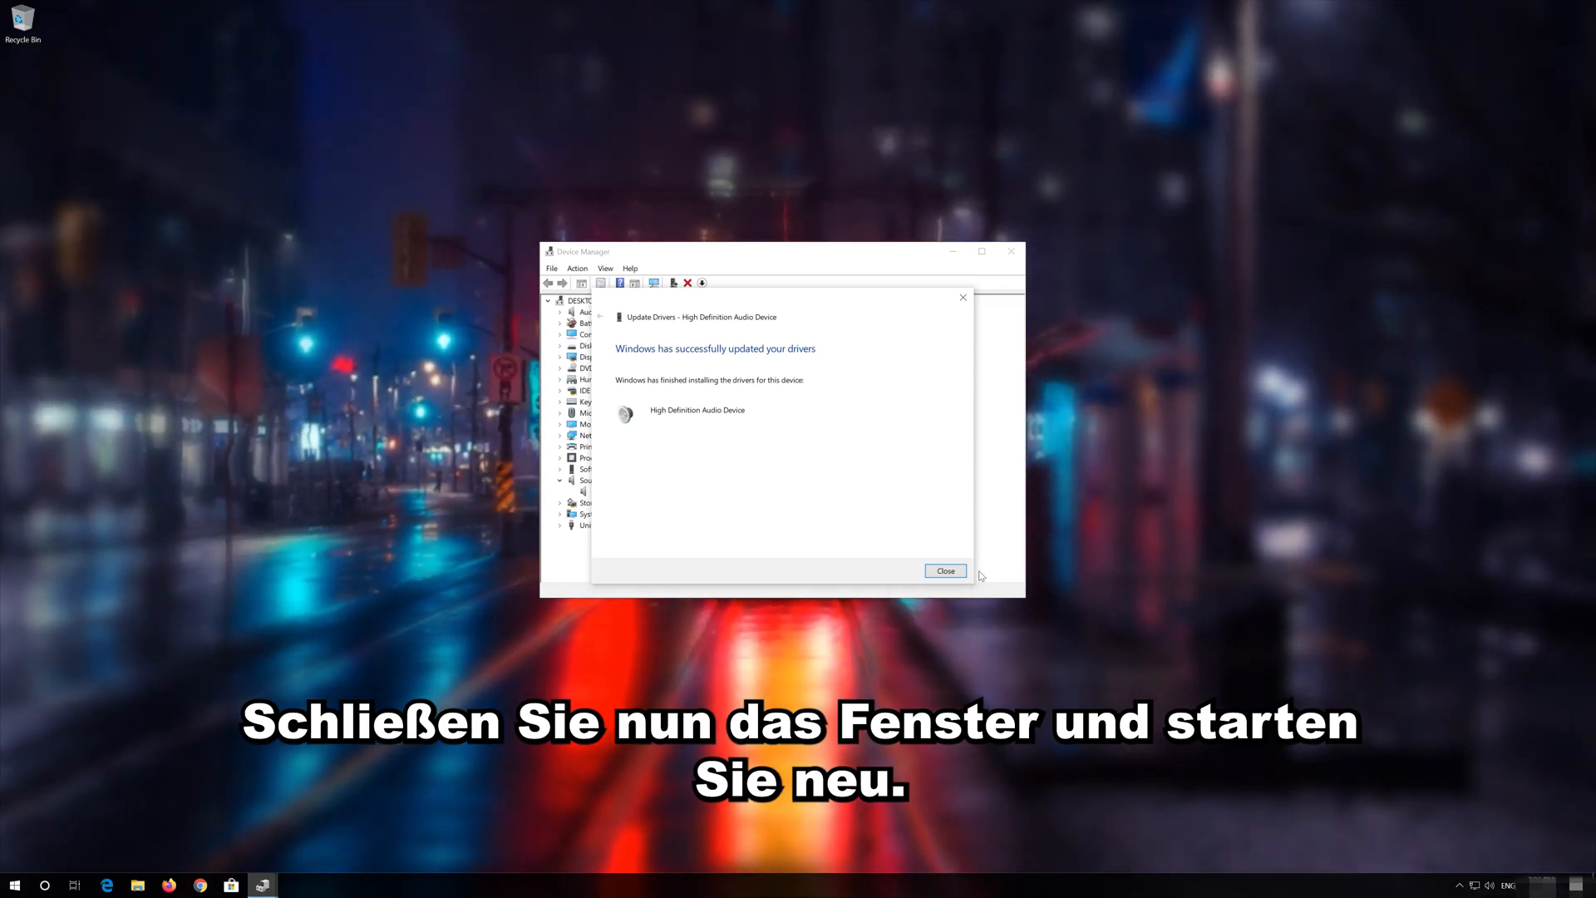
click(943, 570)
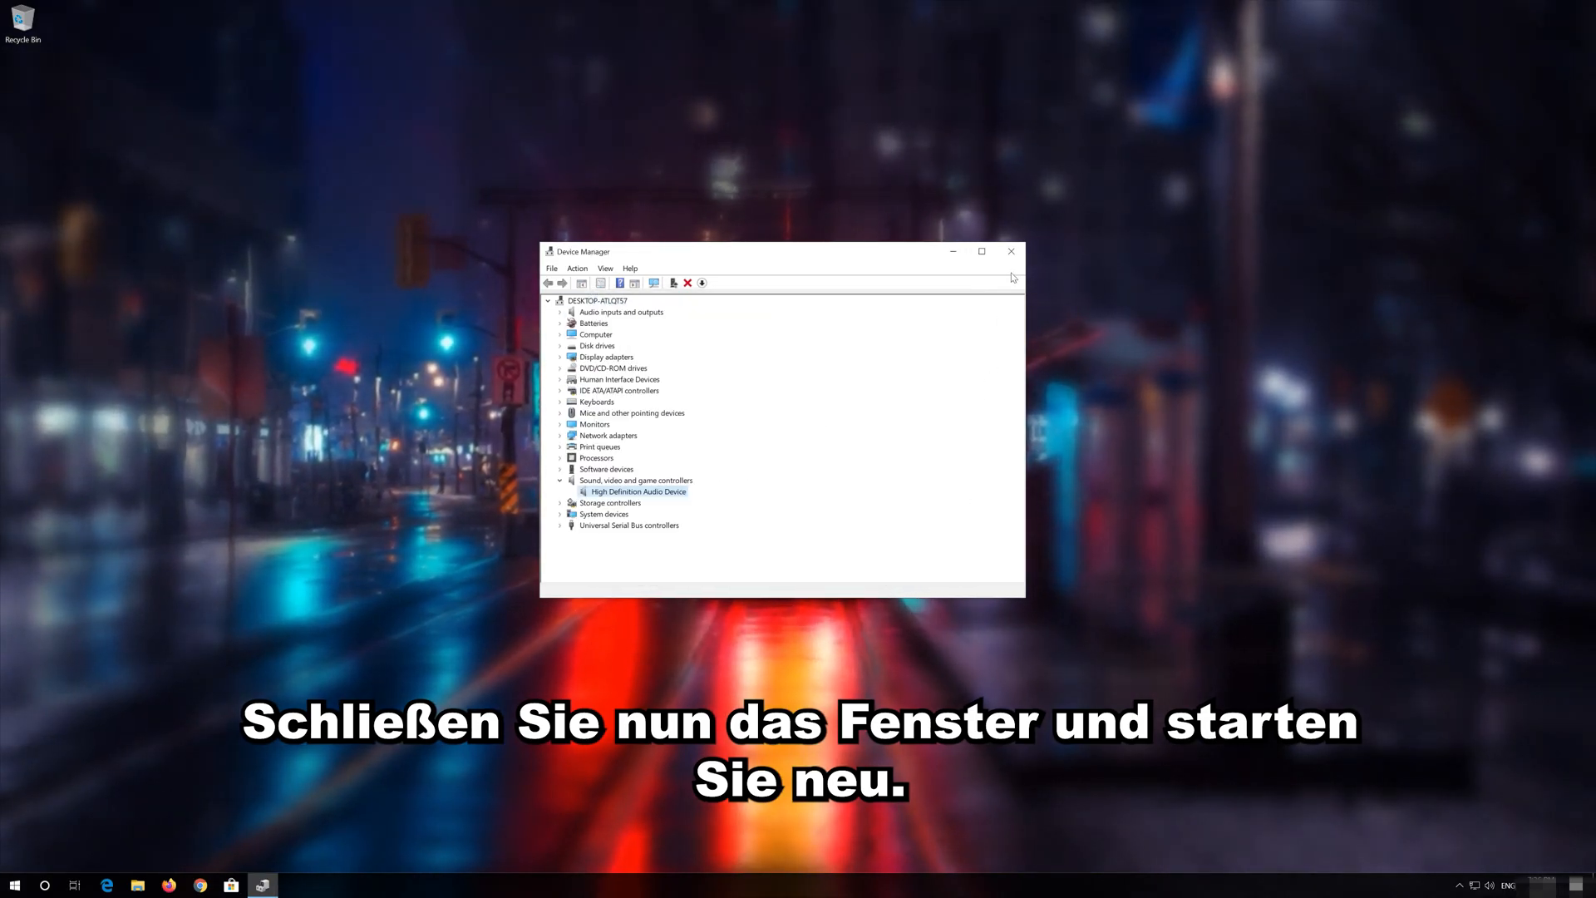
Close Device Manager and restart the computer from the Start menu power options.
click(1010, 250)
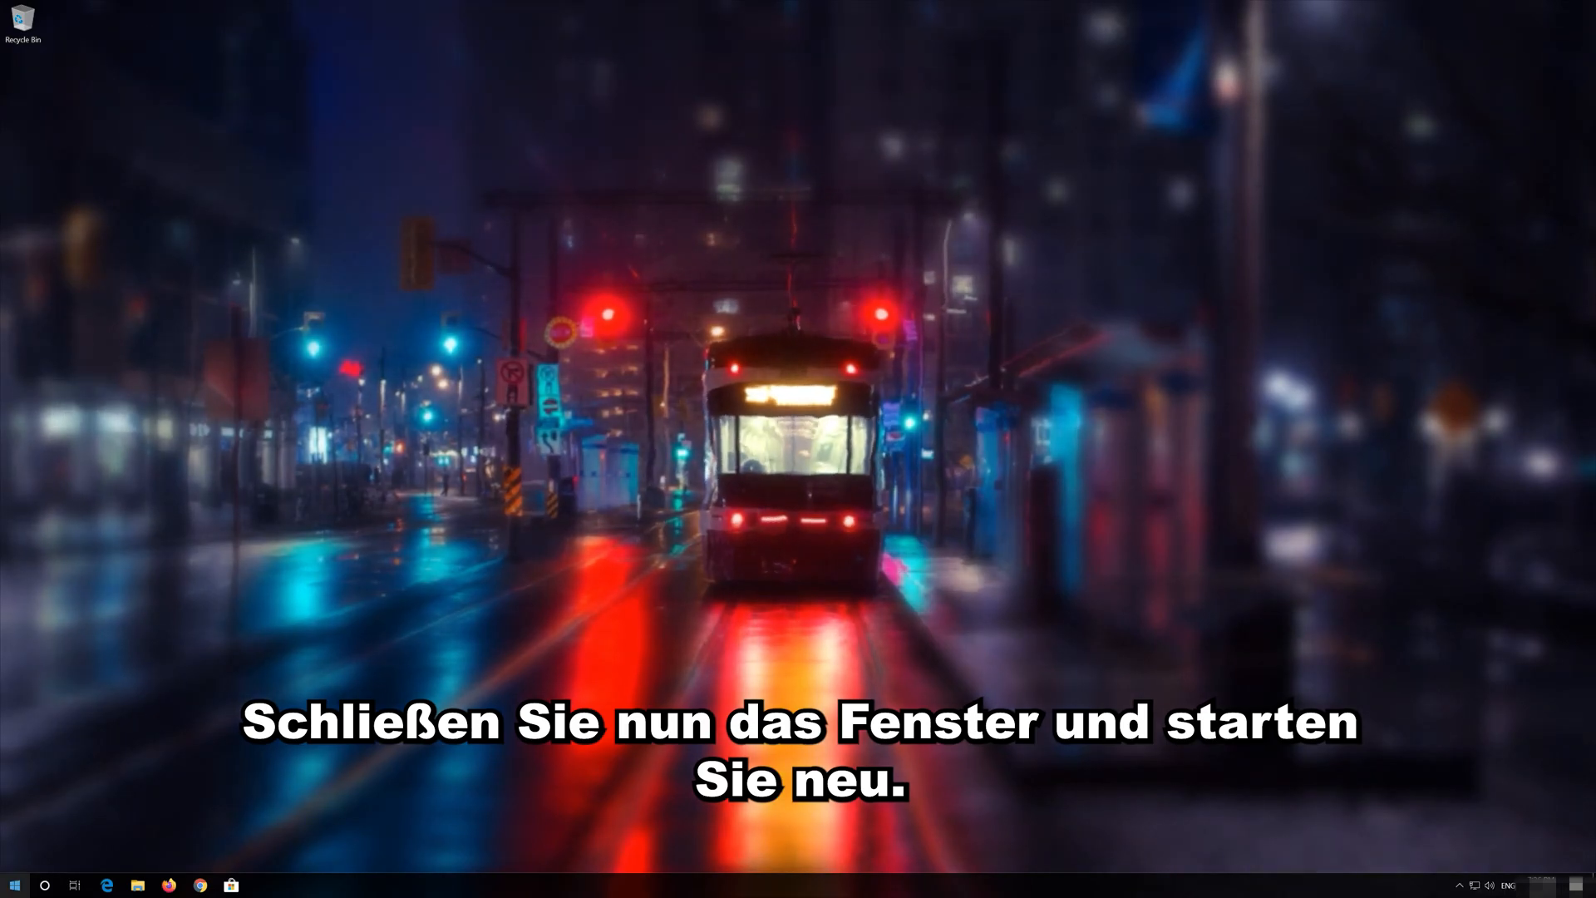
click(14, 885)
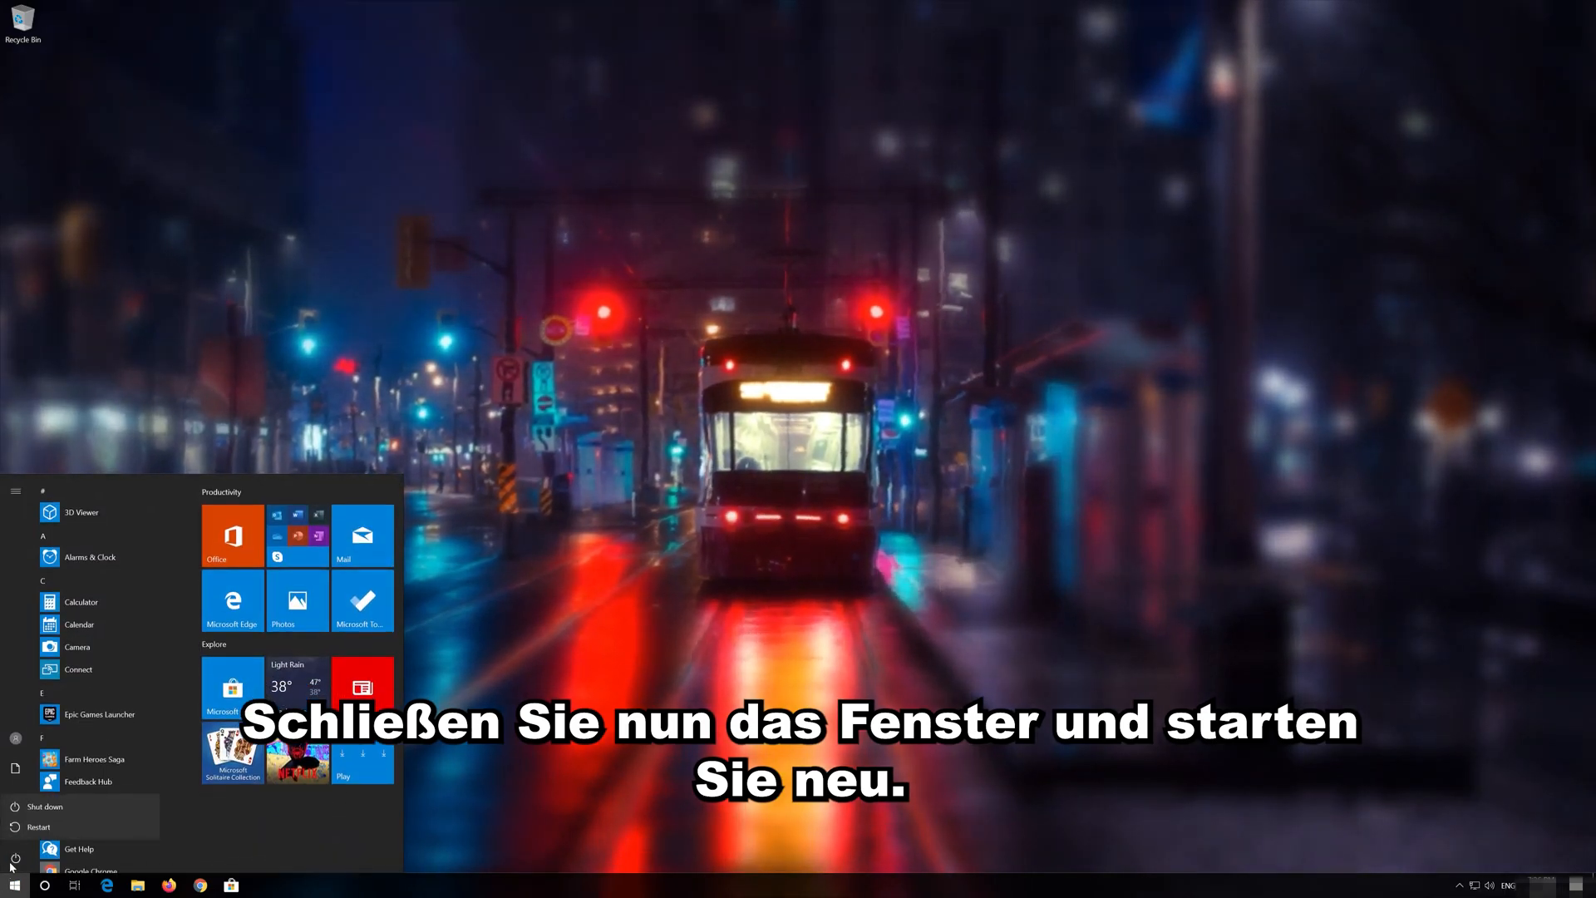
click(39, 826)
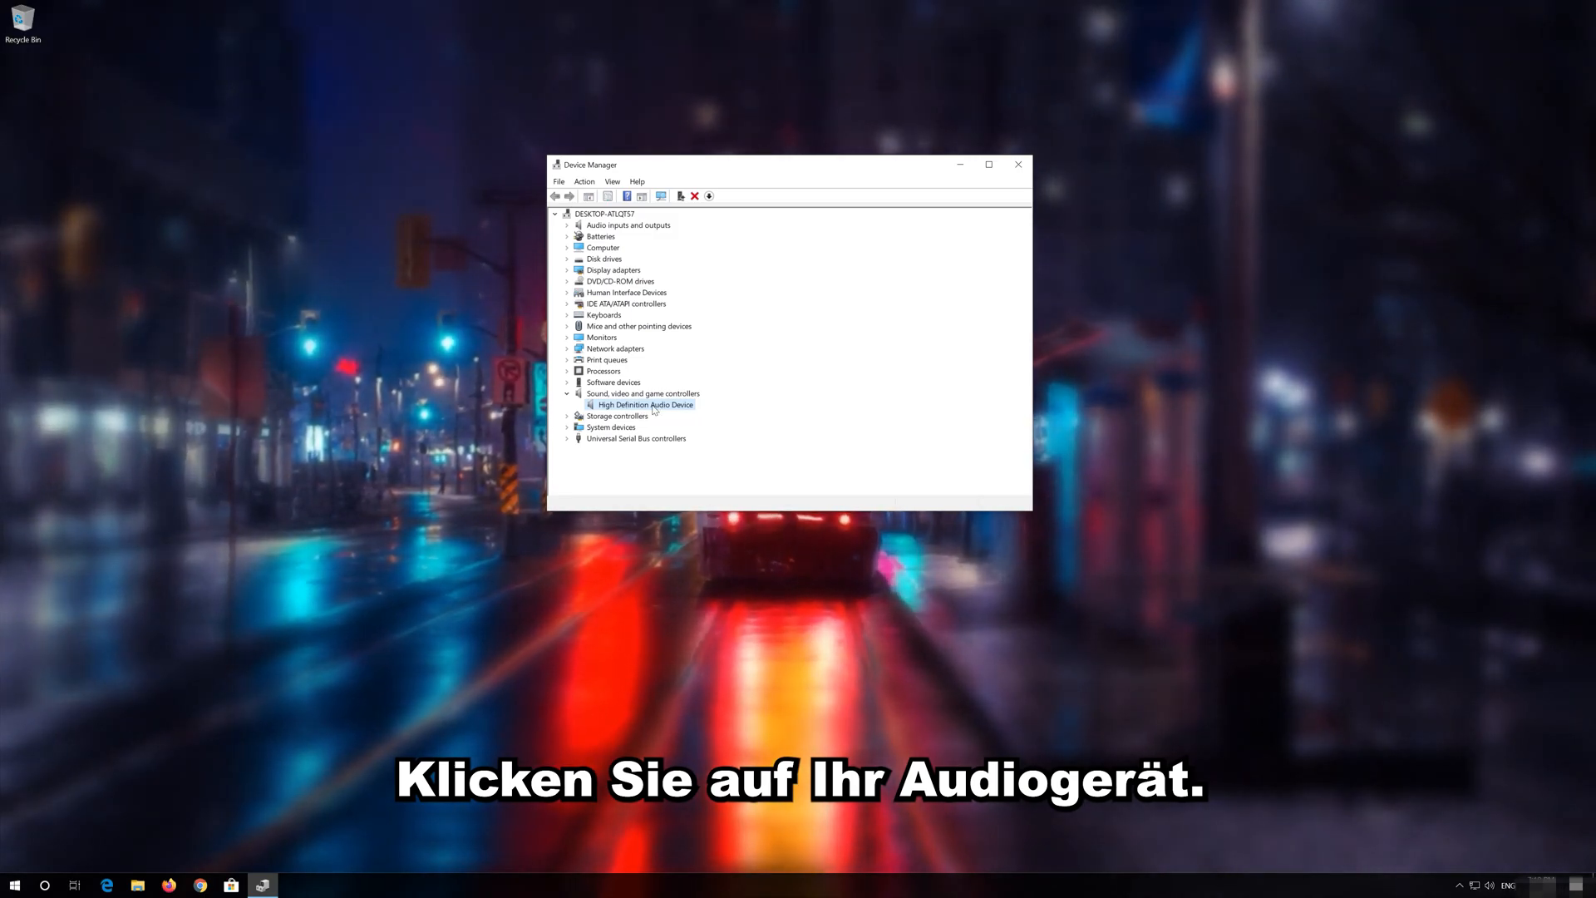
Uninstall the High Definition Audio Device and close Device Manager.
right_click(644, 405)
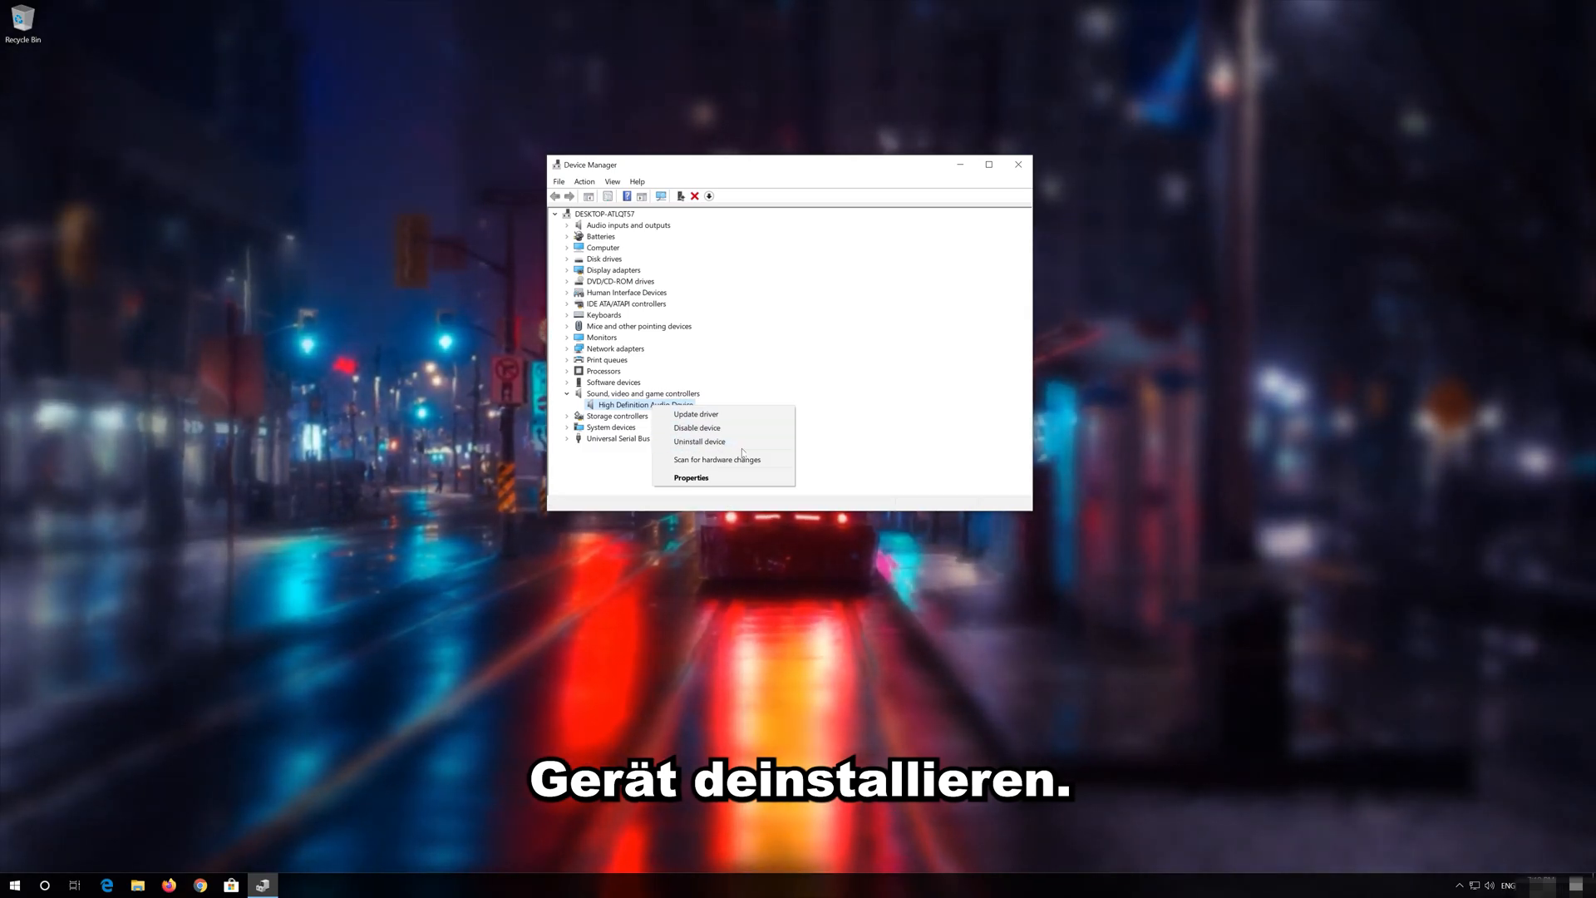
mouse_move(700, 442)
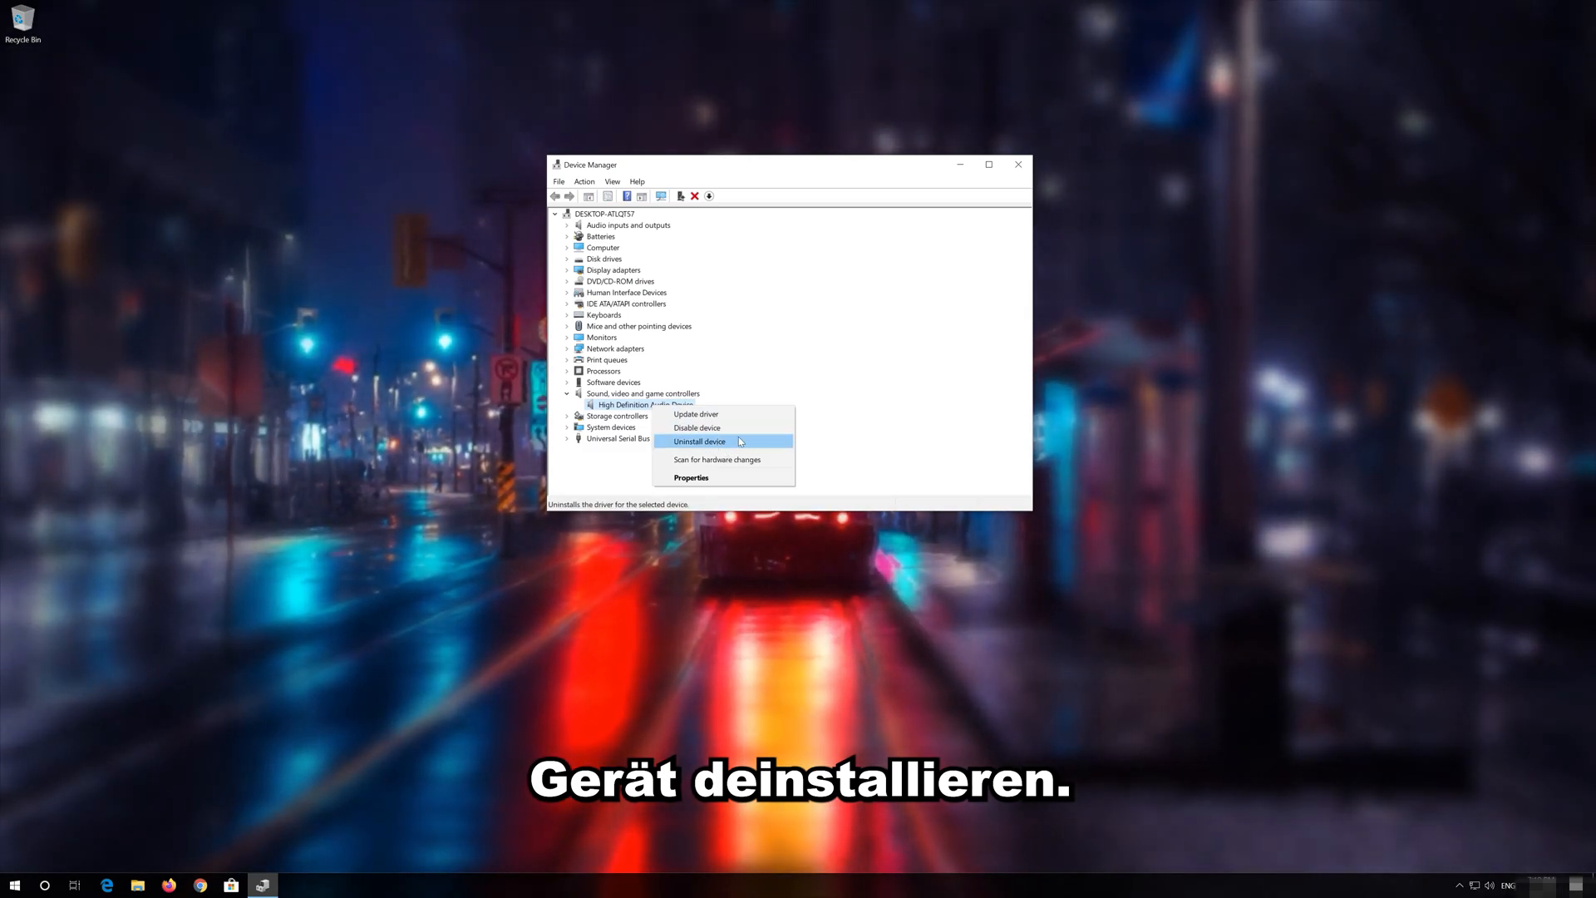
click(699, 441)
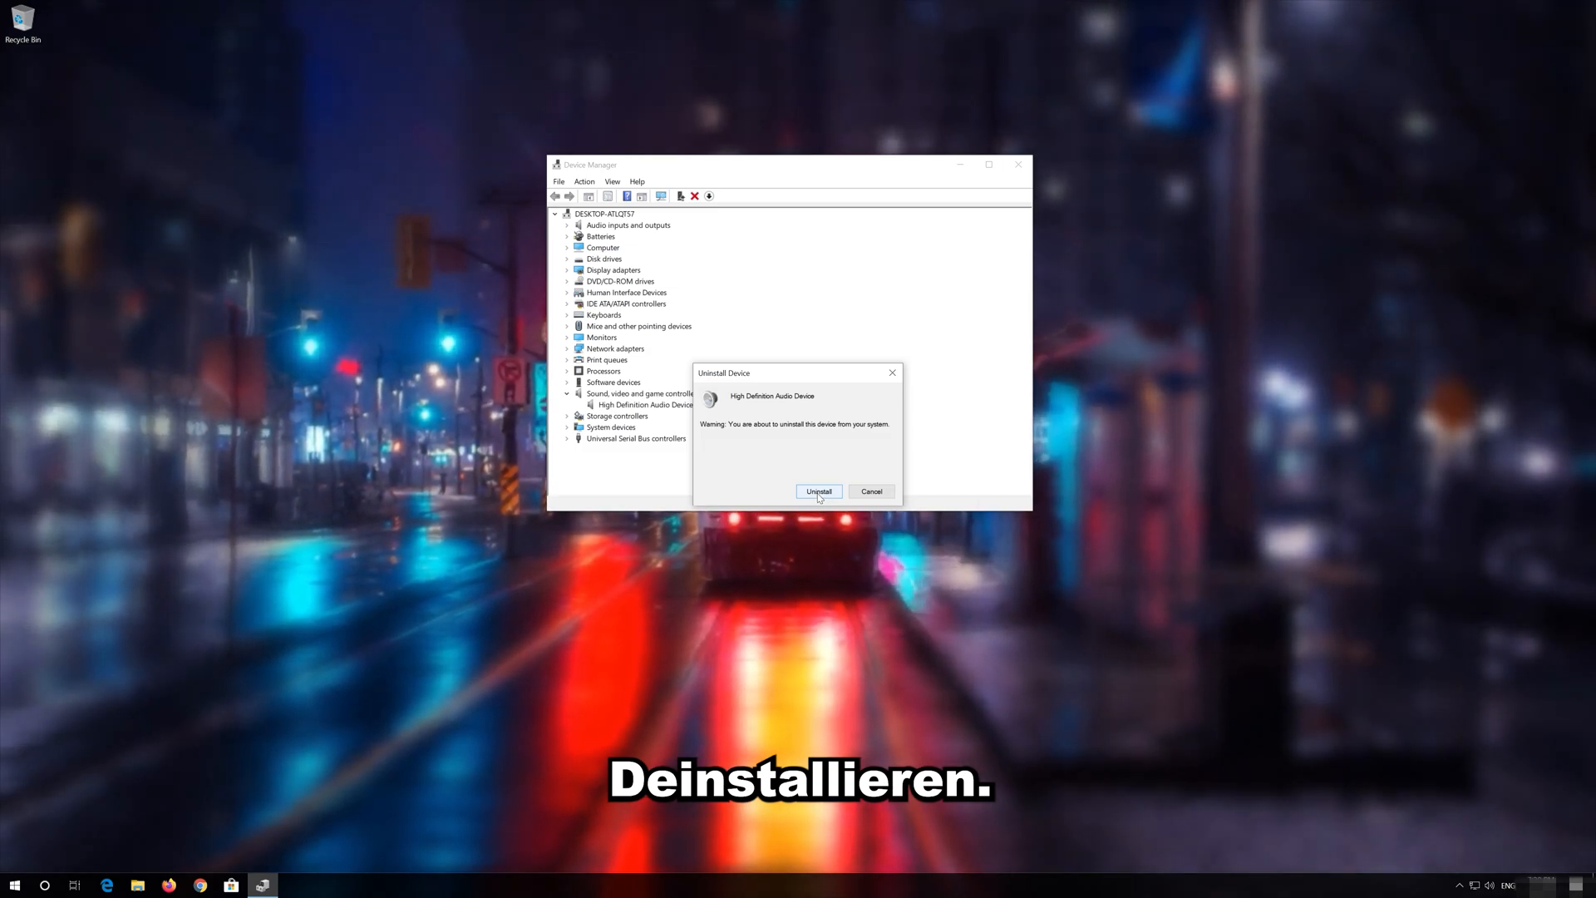
click(818, 492)
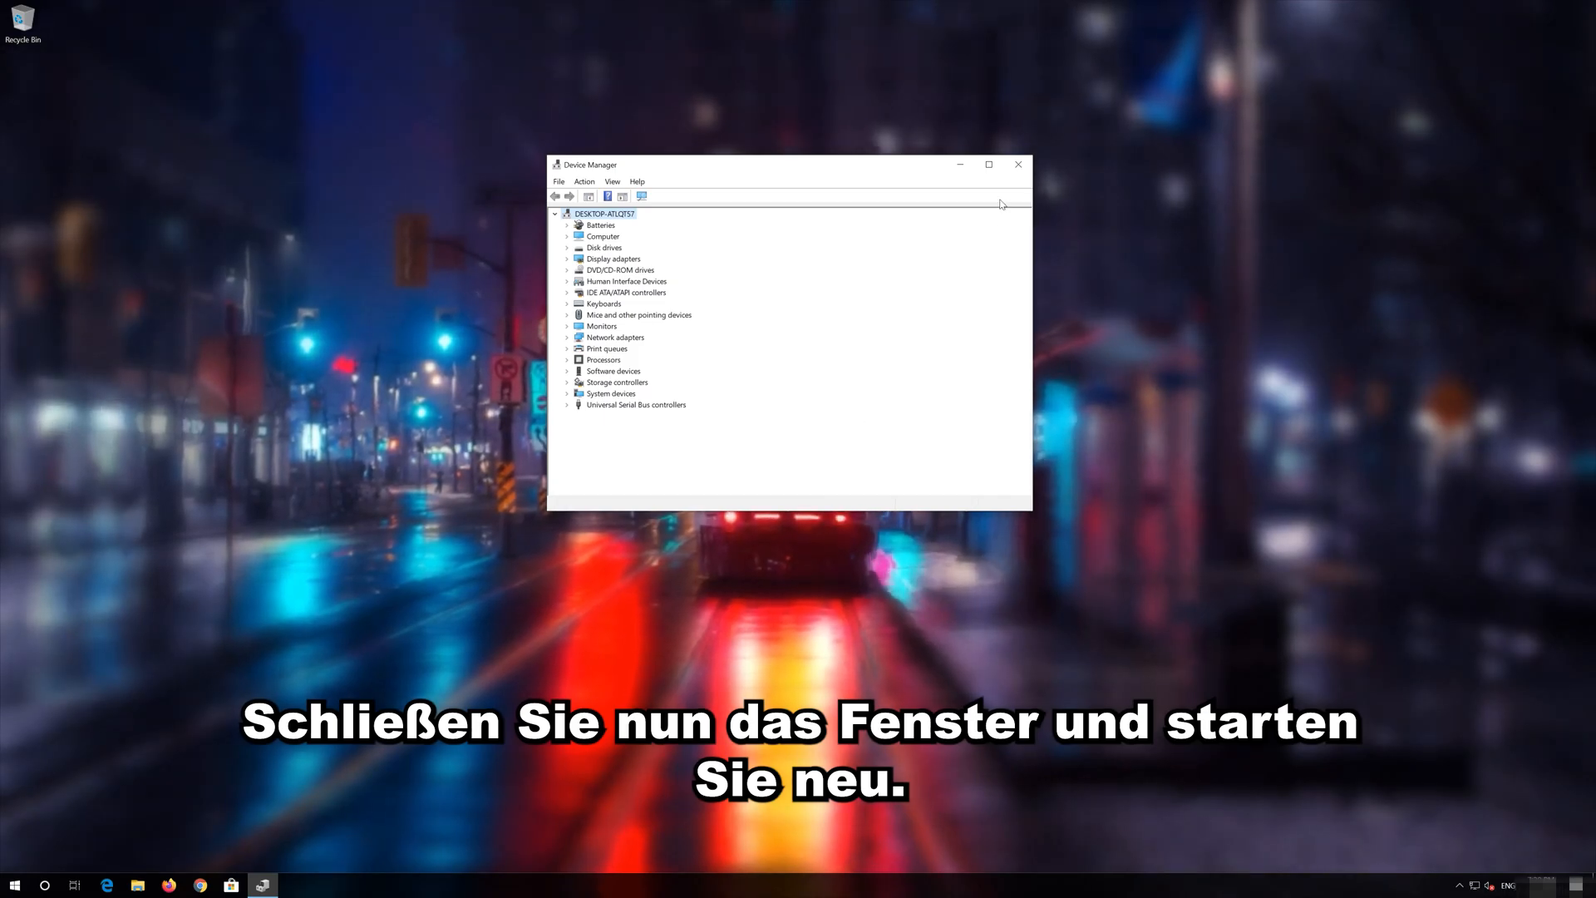
click(1018, 164)
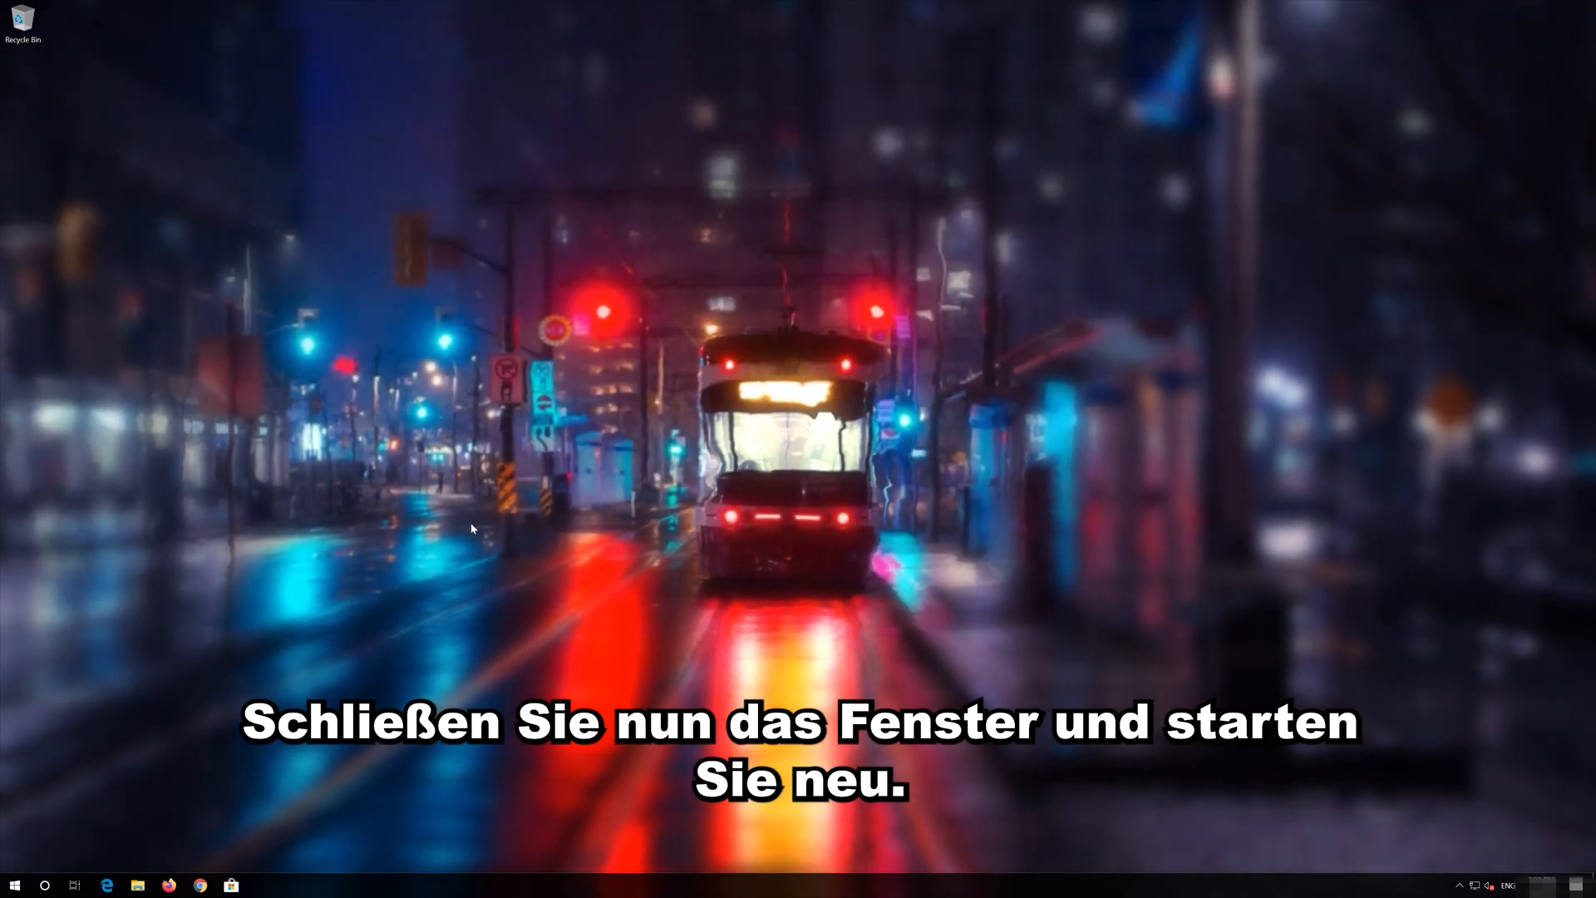
Restart the computer from the Start menu power options.
click(14, 884)
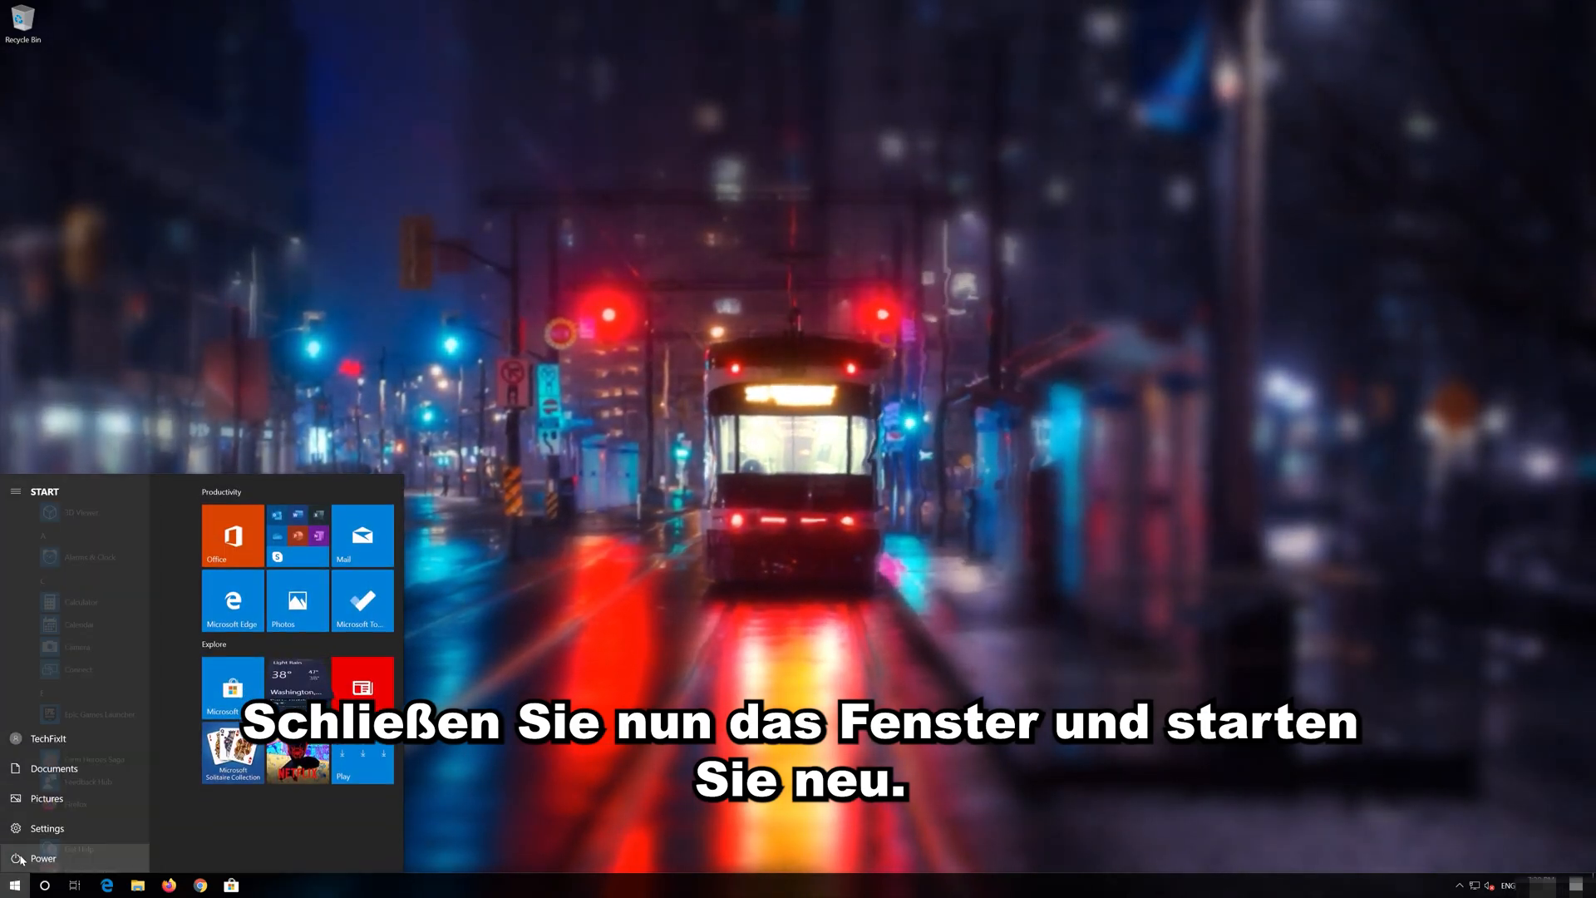
click(42, 857)
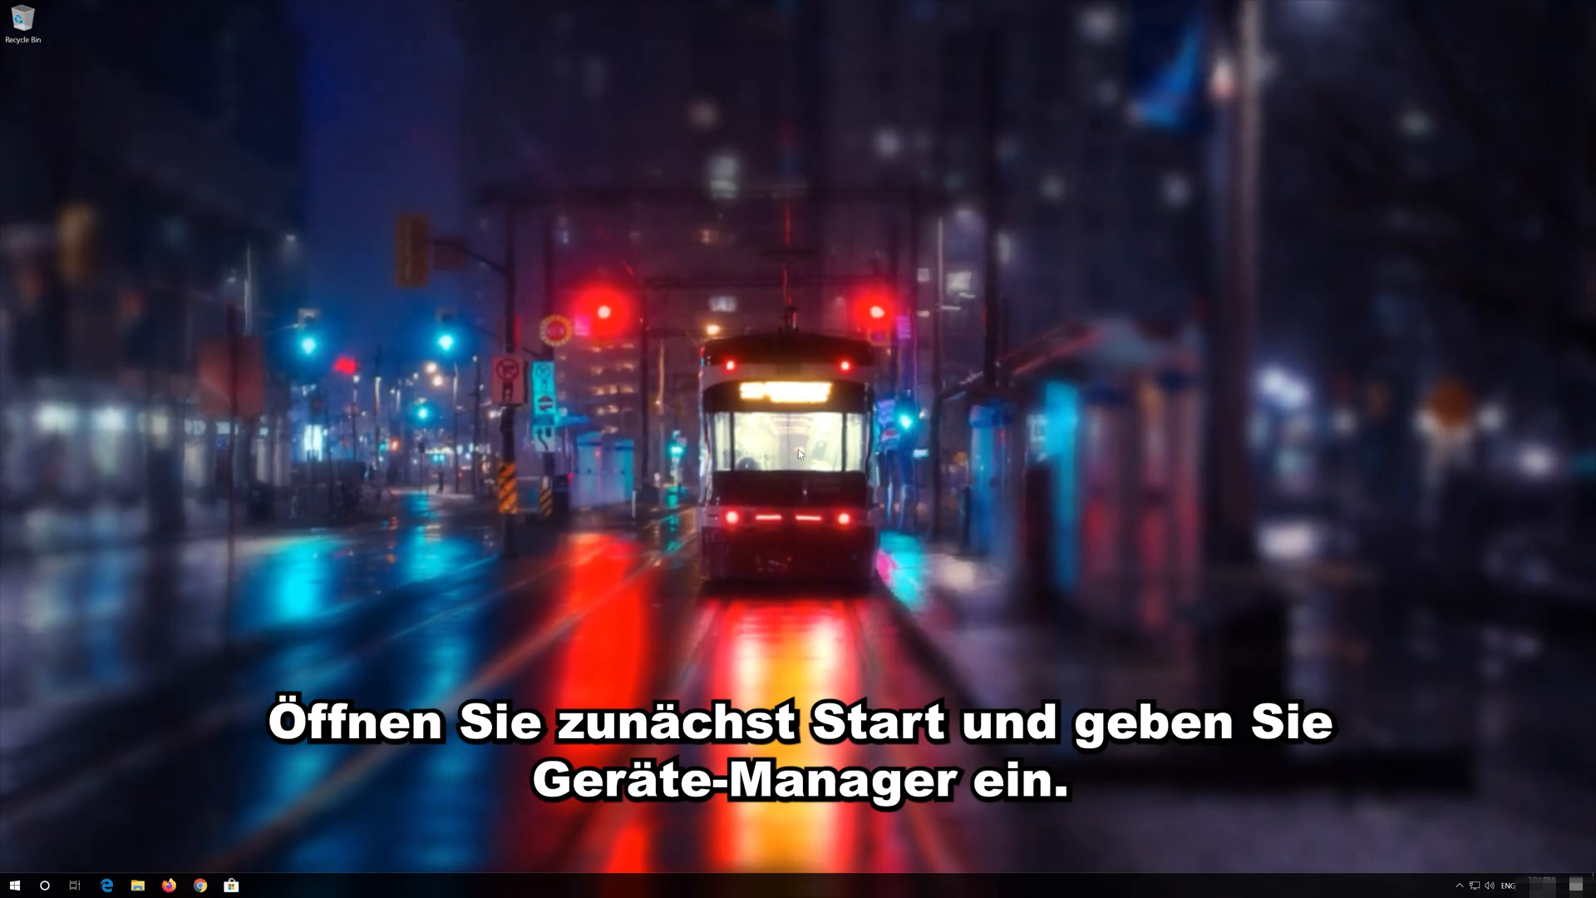
Search Start for 'device manager' and launch Device Manager.
text(device manager)
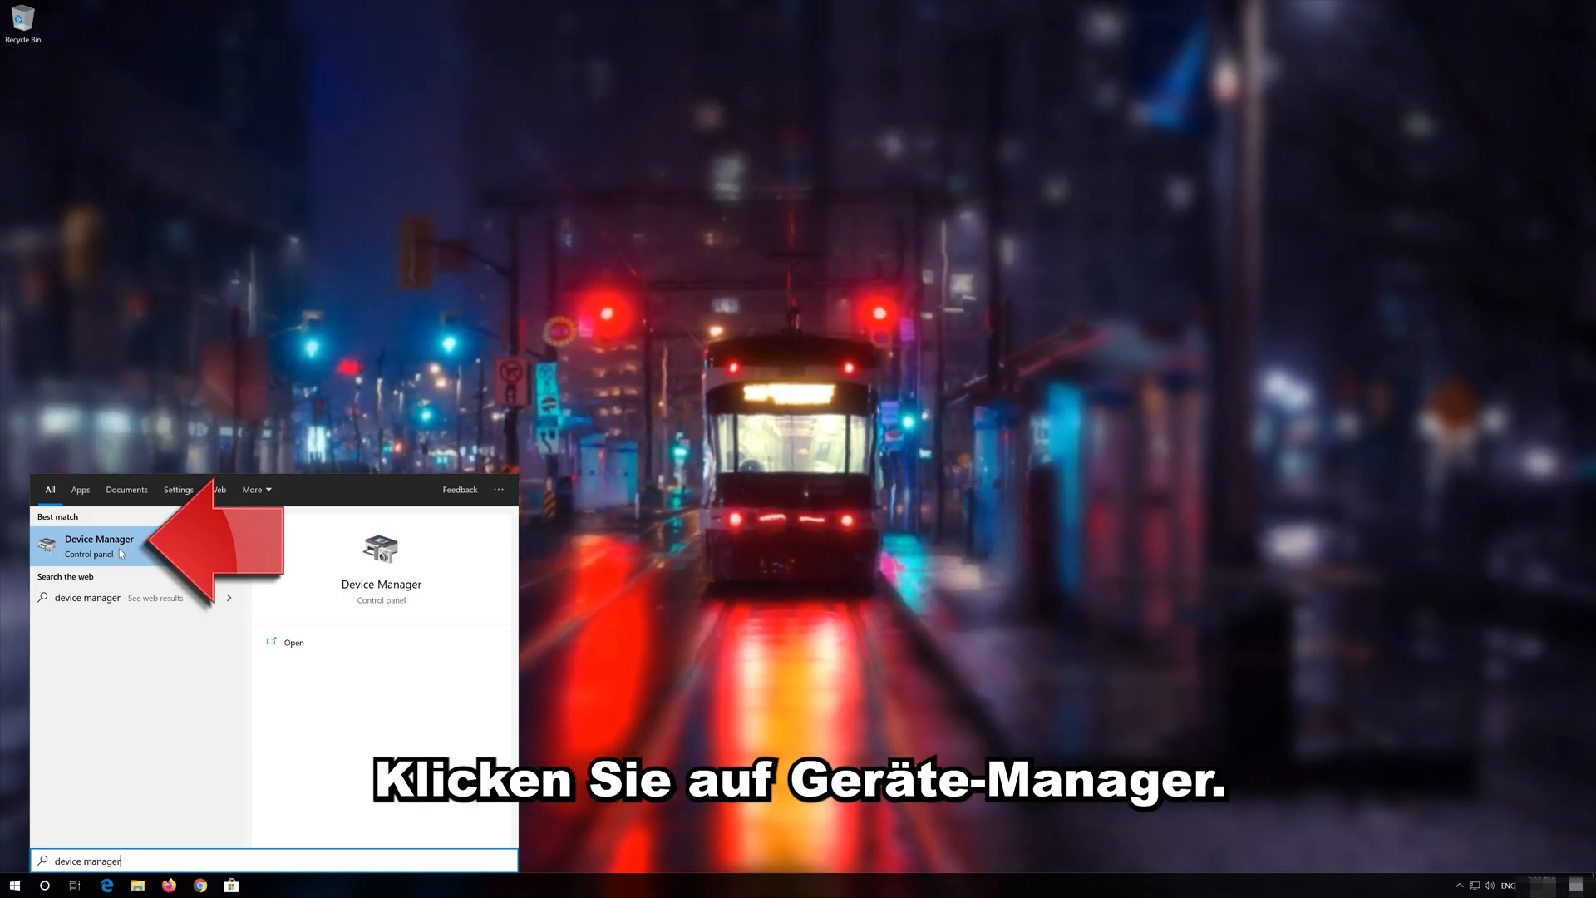
click(99, 544)
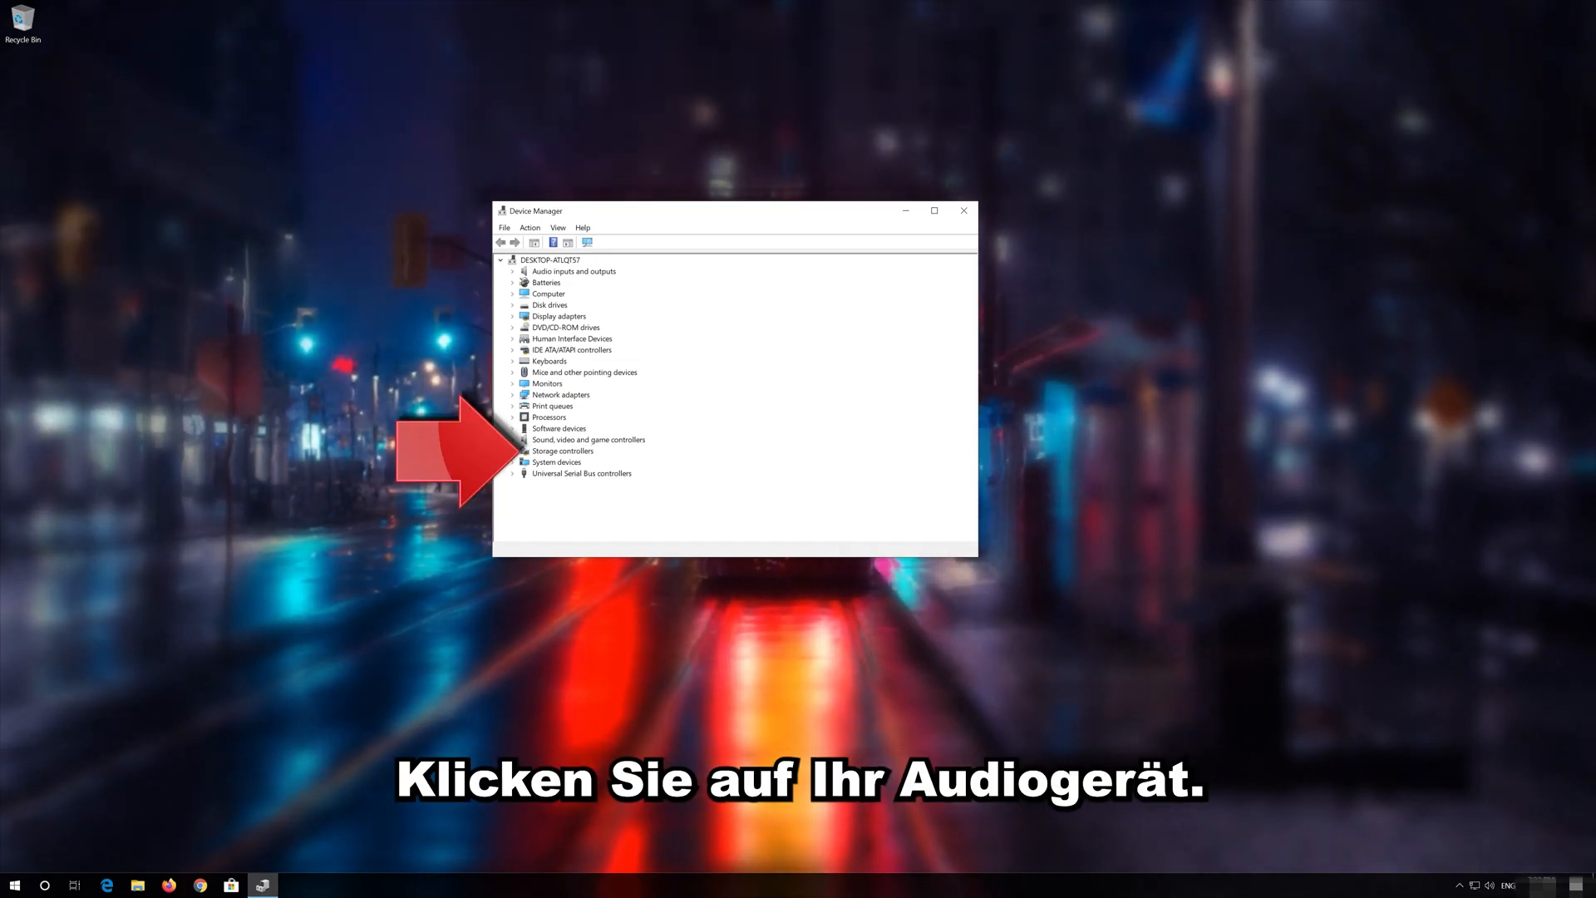
Update the High Definition Audio Device driver, searching automatically for updated driver software.
click(514, 440)
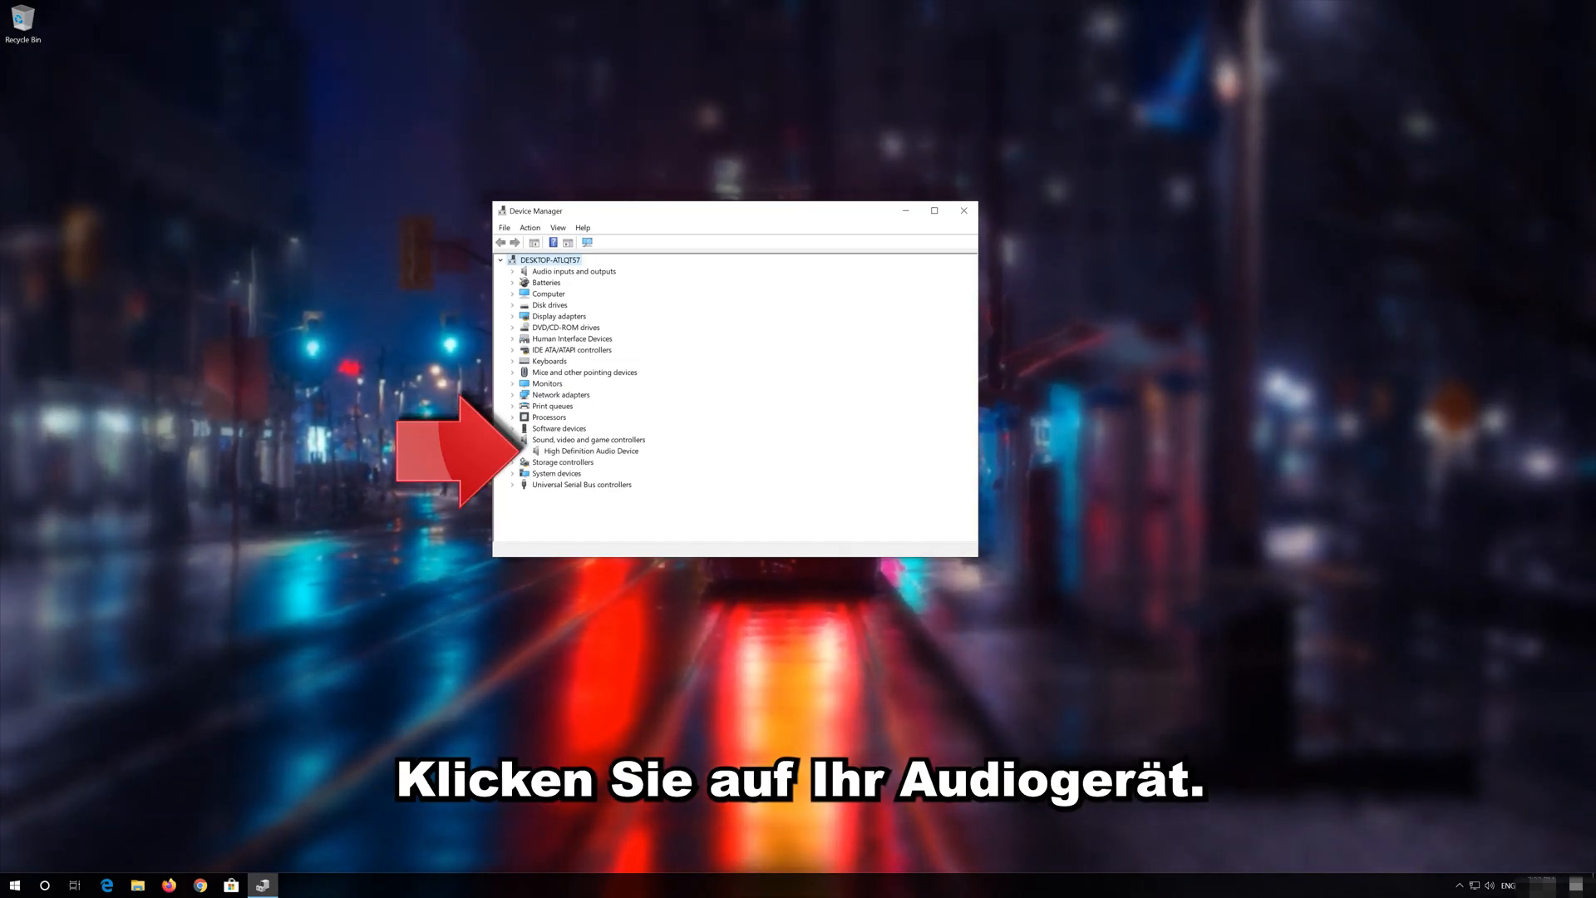
click(590, 450)
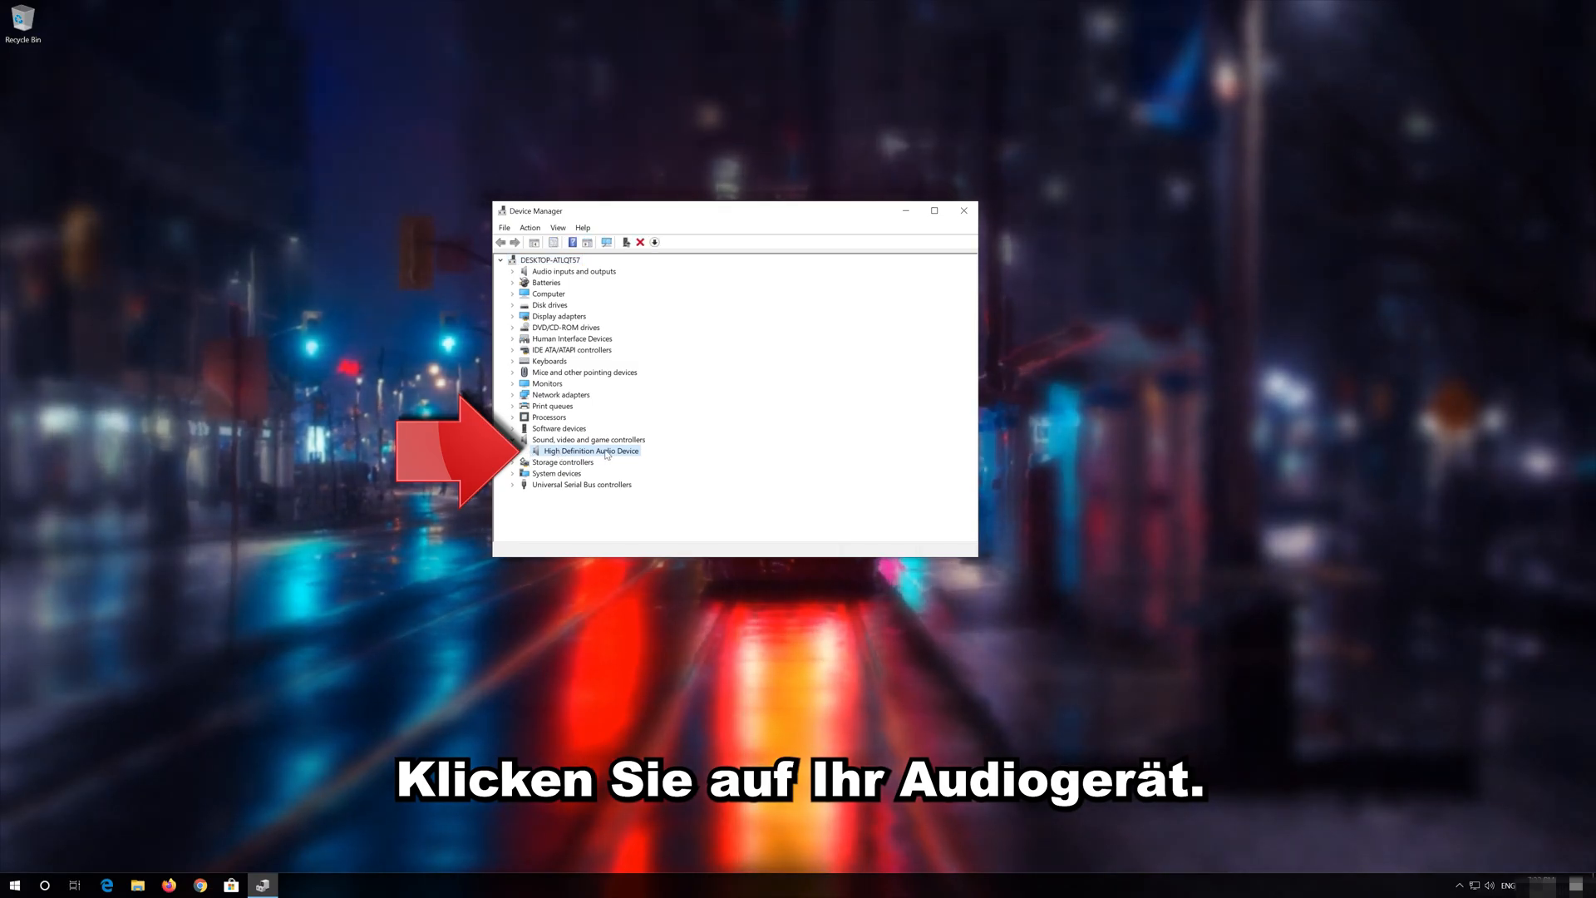
click(589, 450)
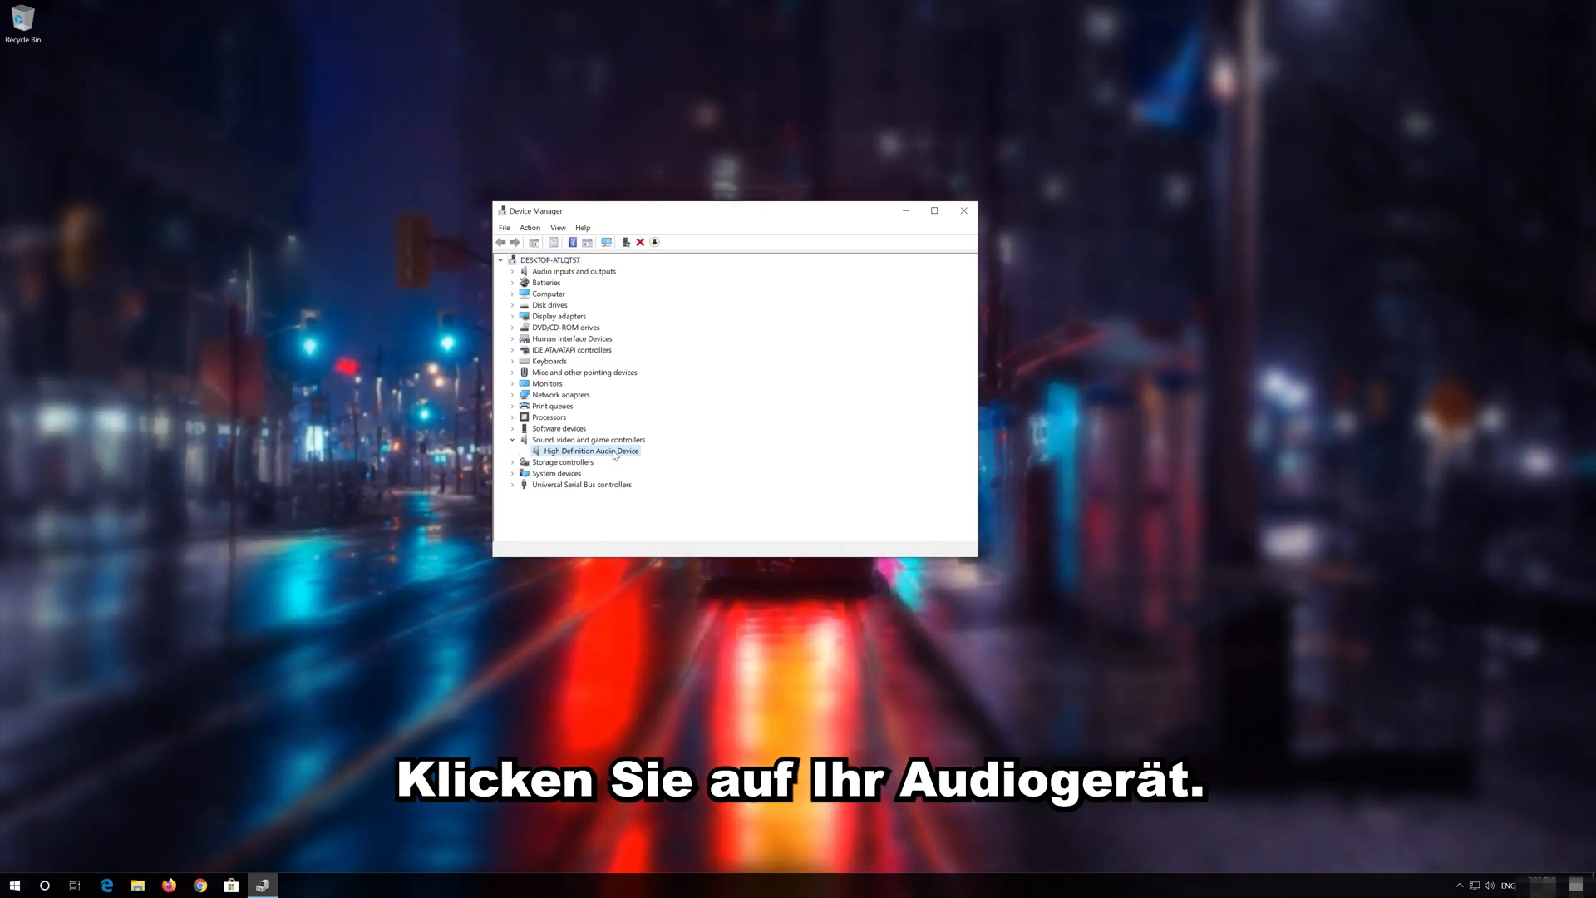
right_click(591, 450)
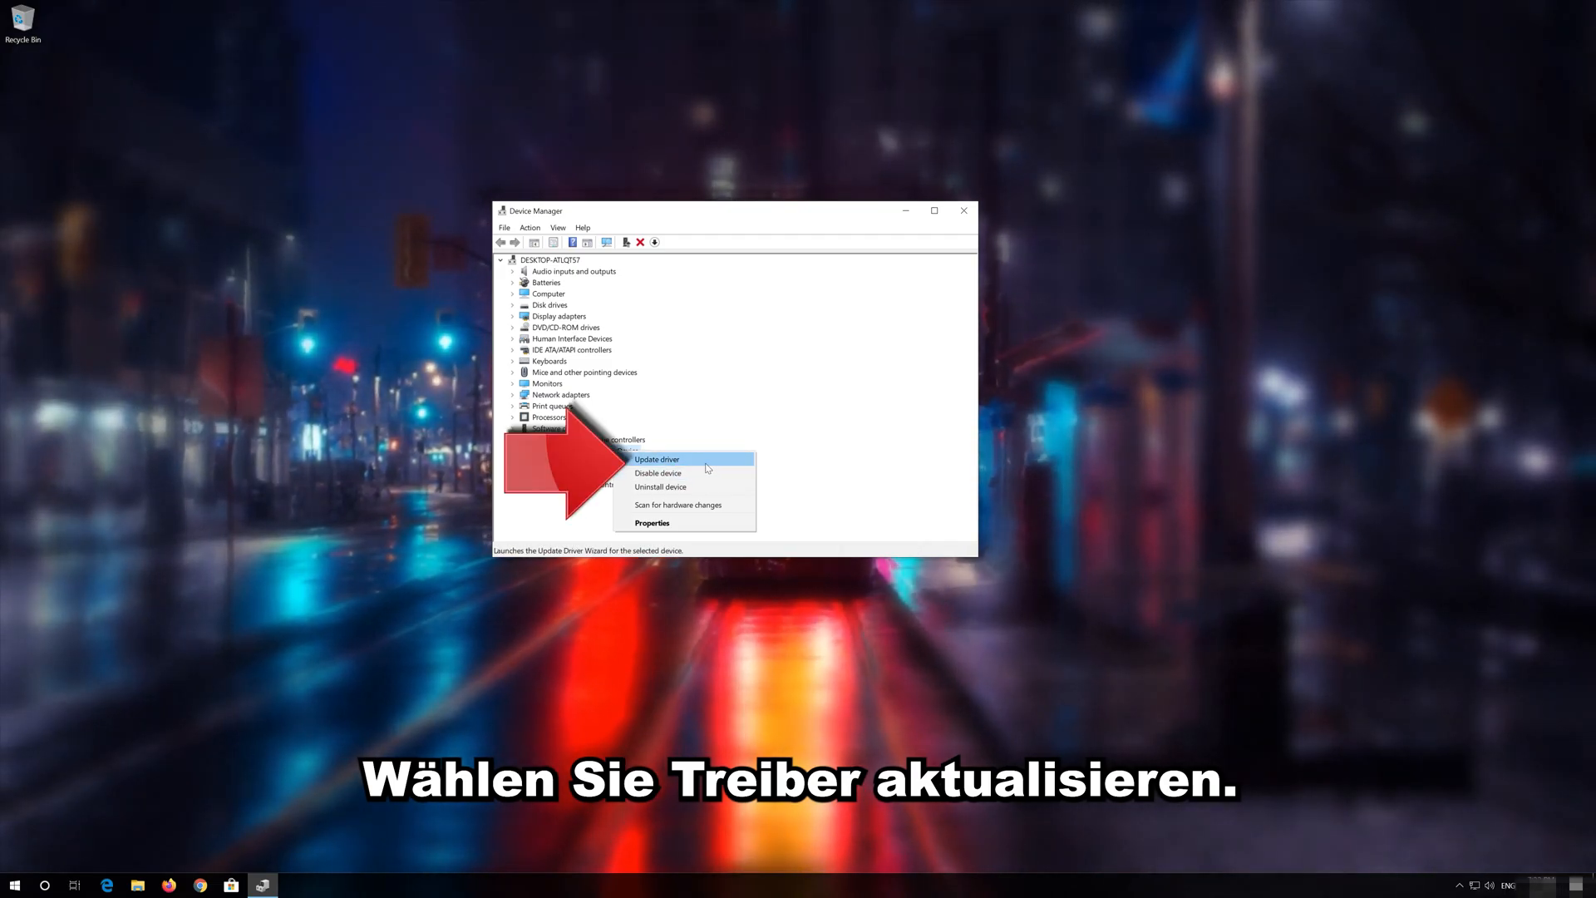
click(657, 459)
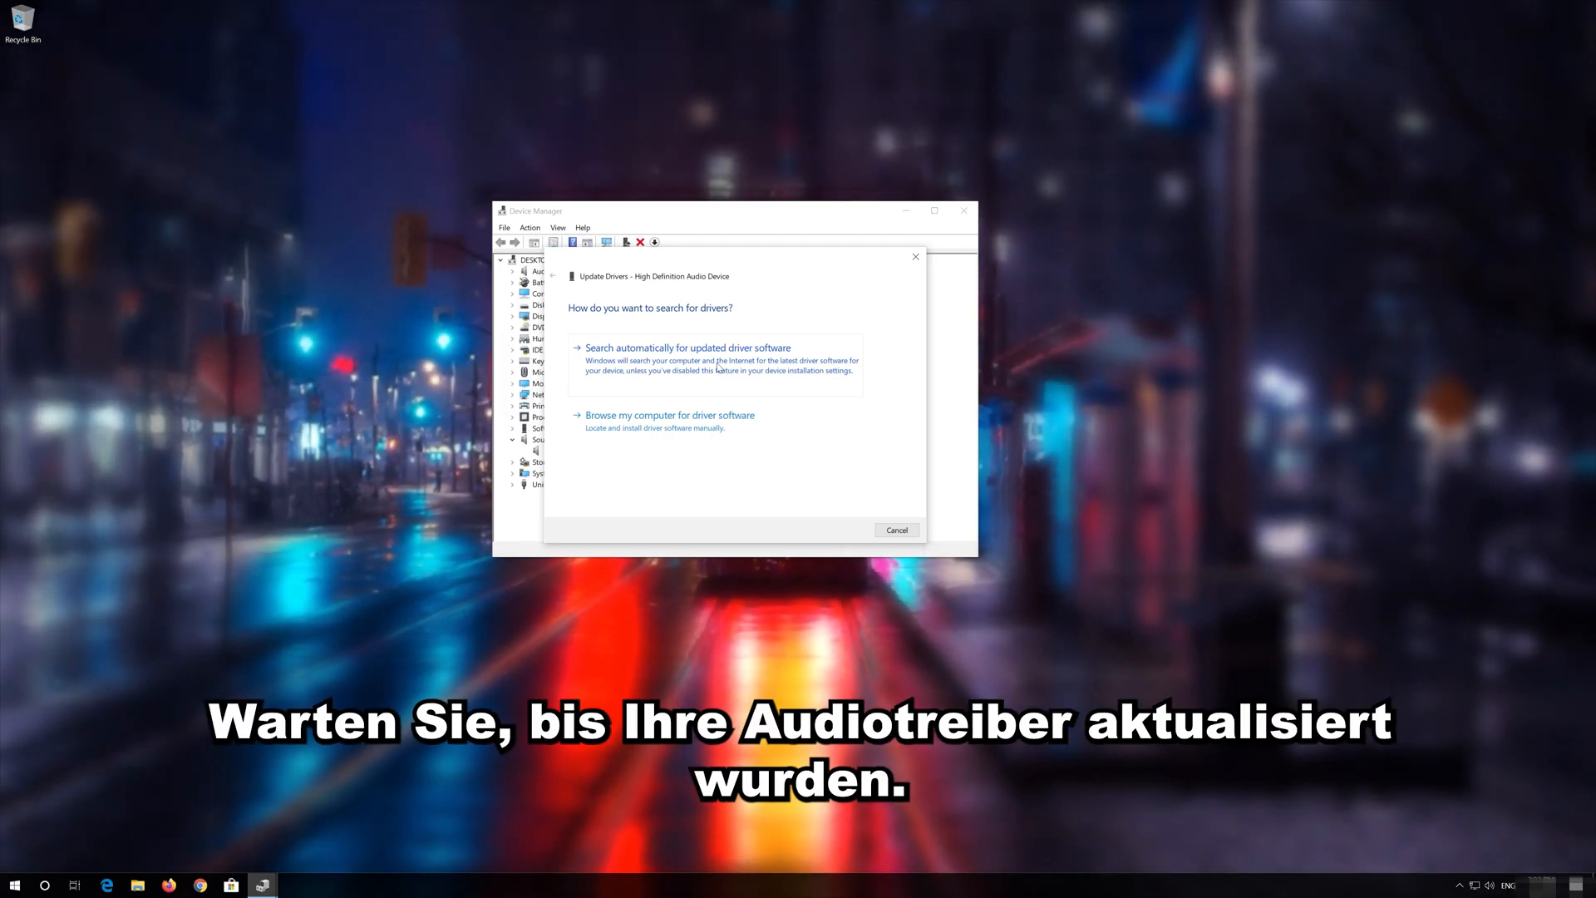
click(687, 348)
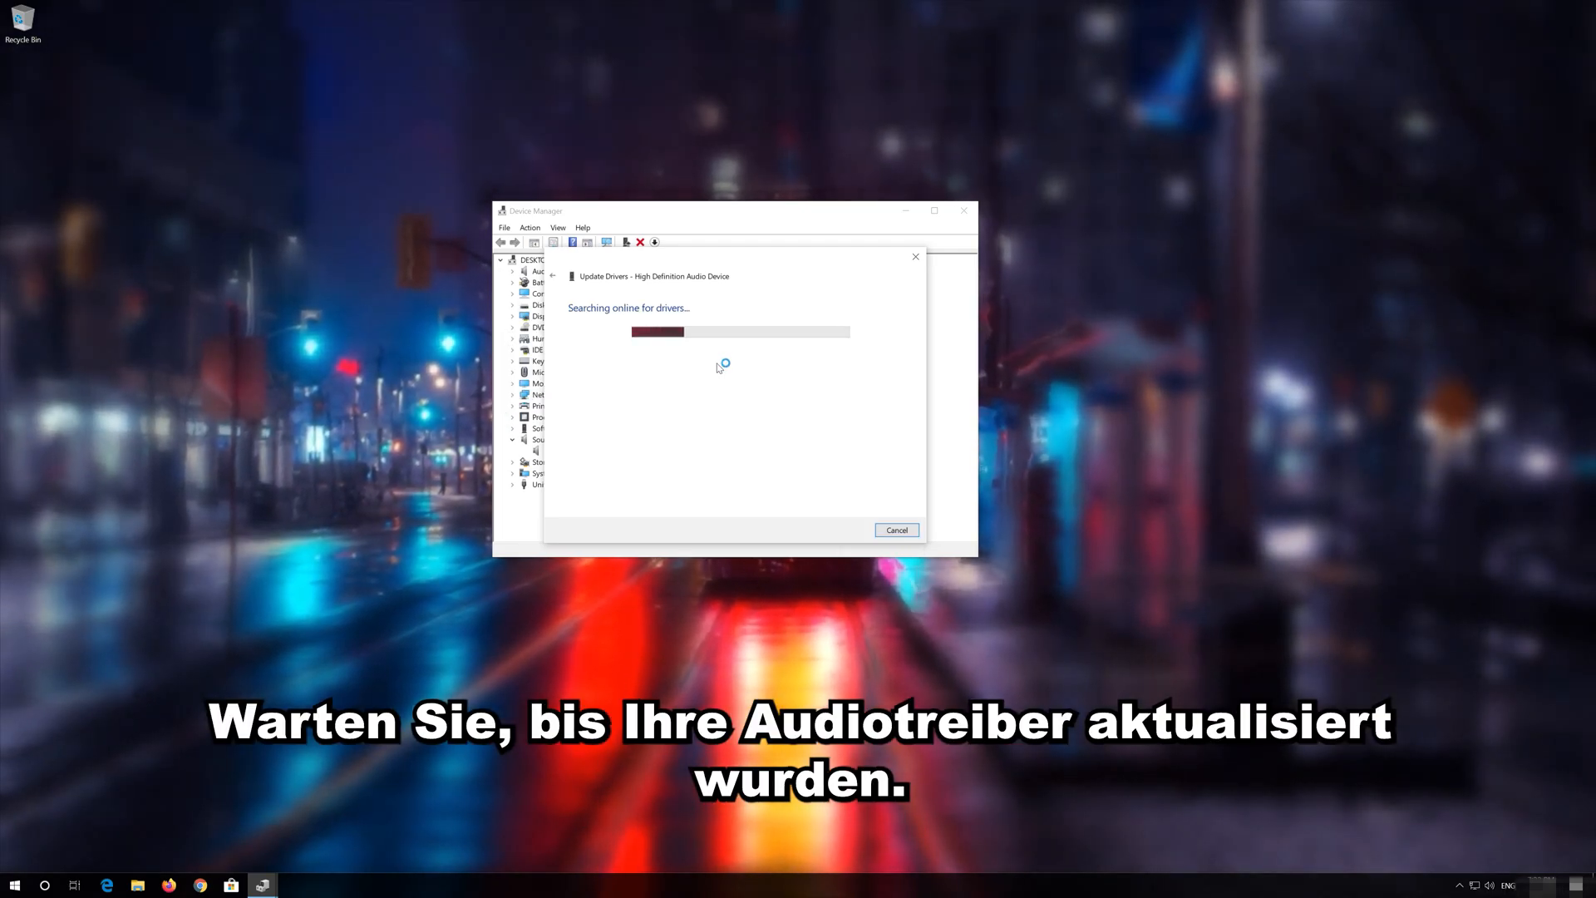